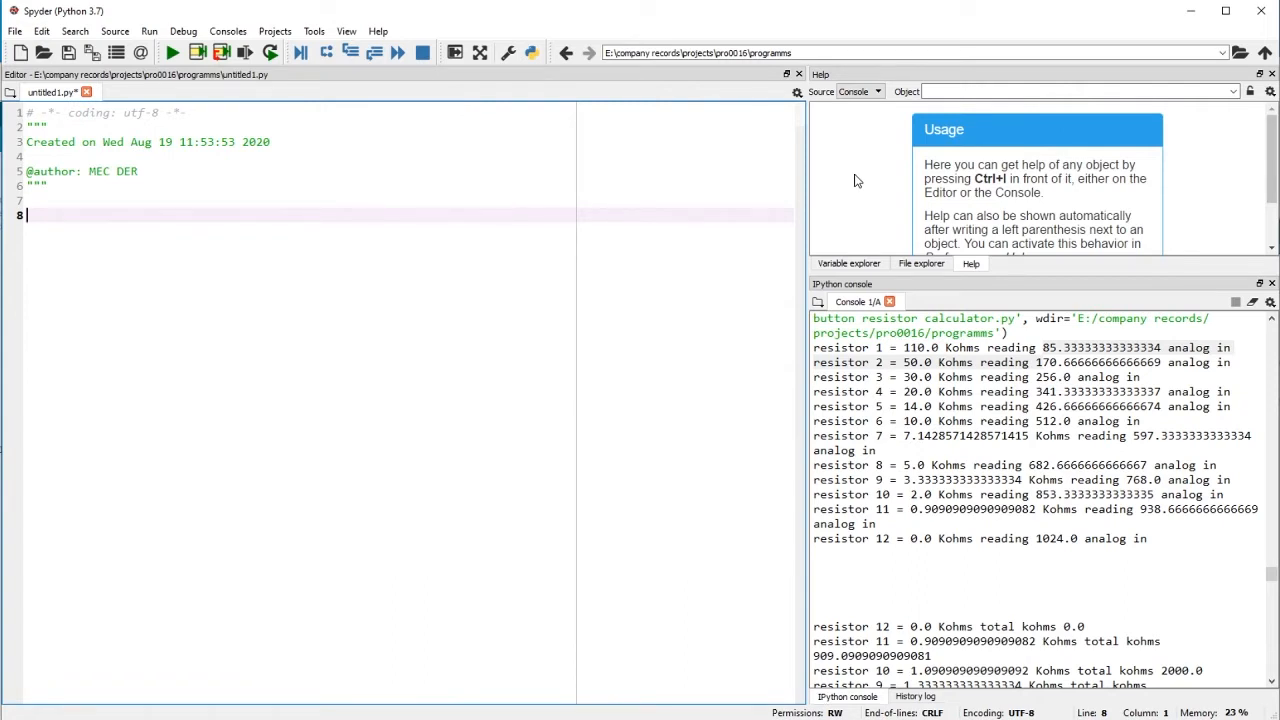
Step: Type Vcc=5 and Rg=10*10**3 with volt and ohm unit comments
type("Vcc=5#v")
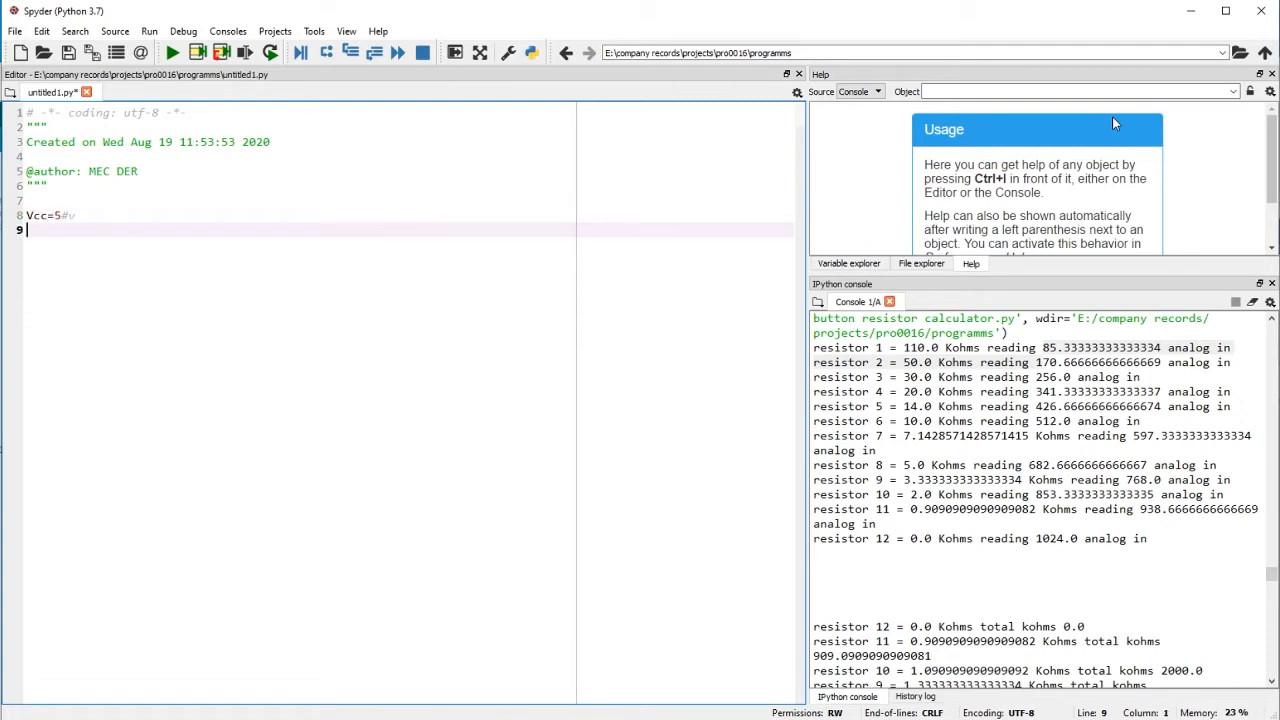
type("Rg=")
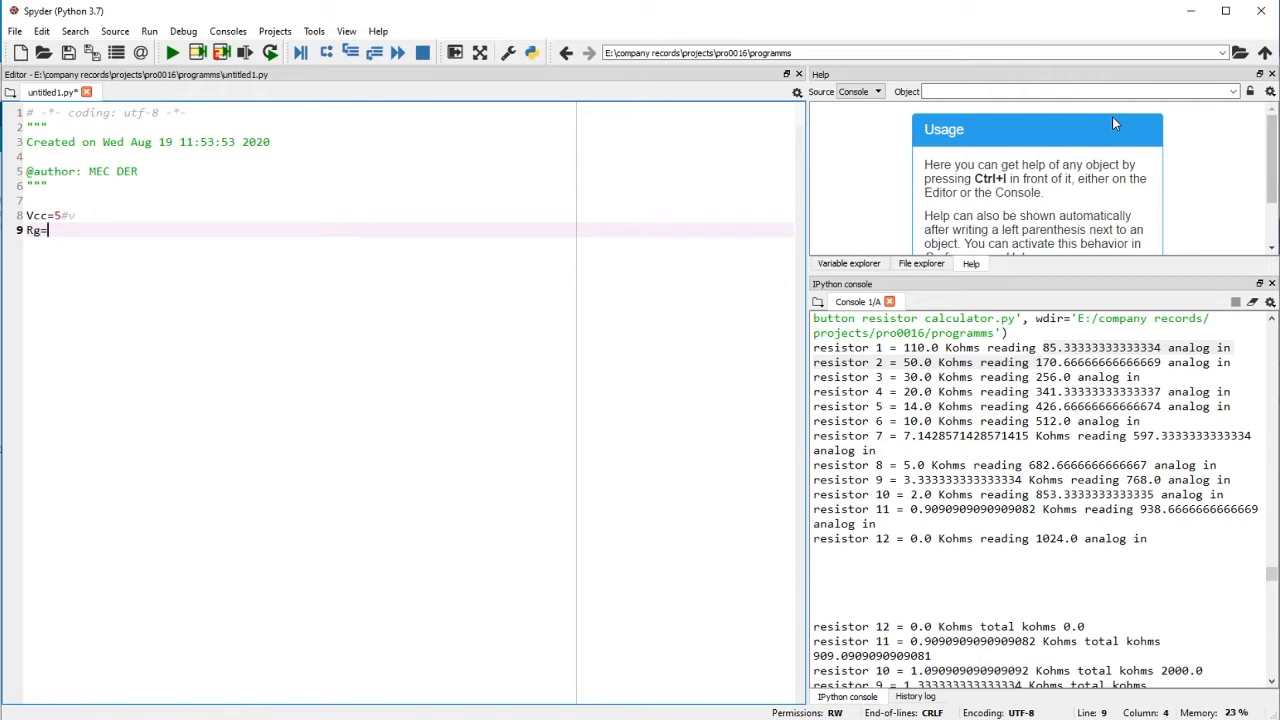
type("10")
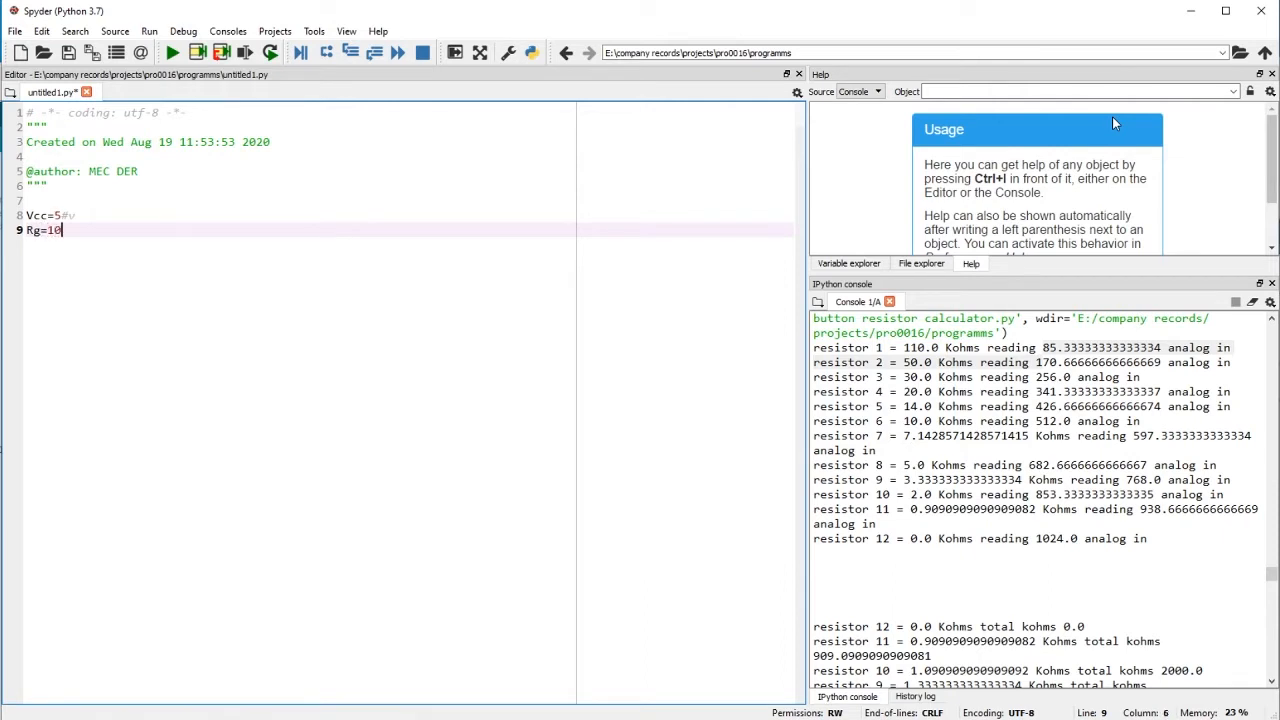
type("*10")
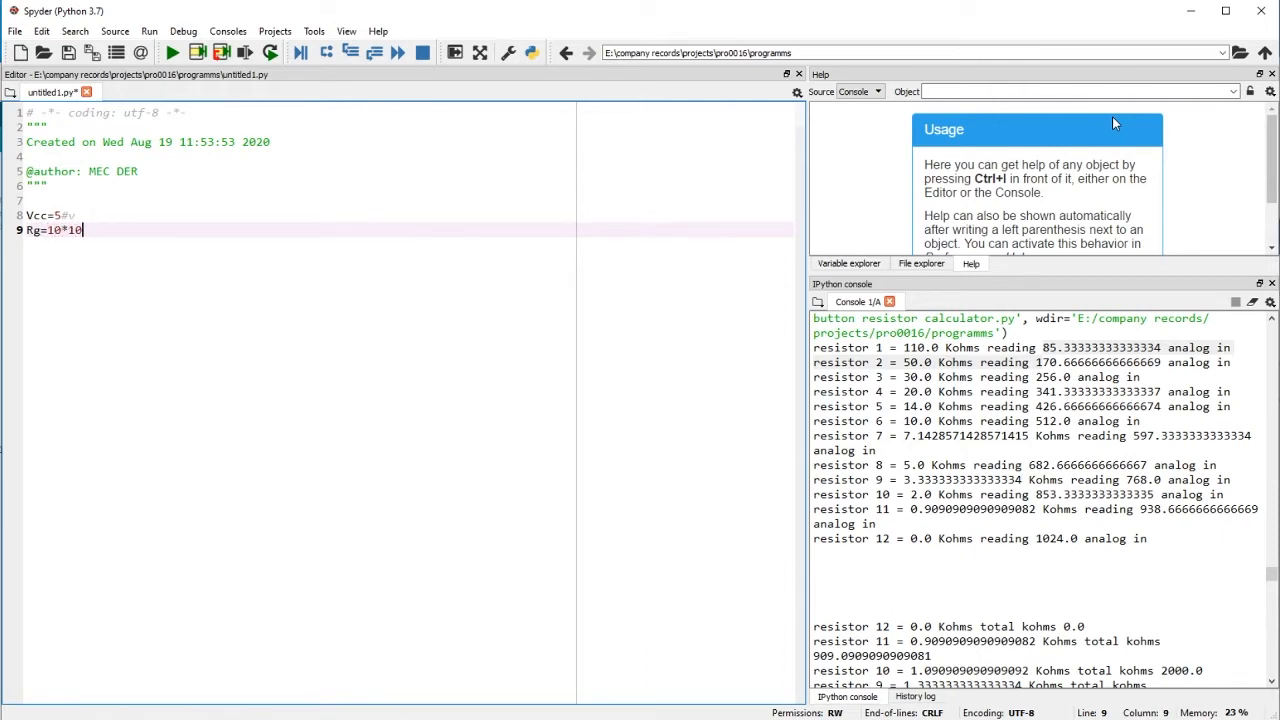
type("**3")
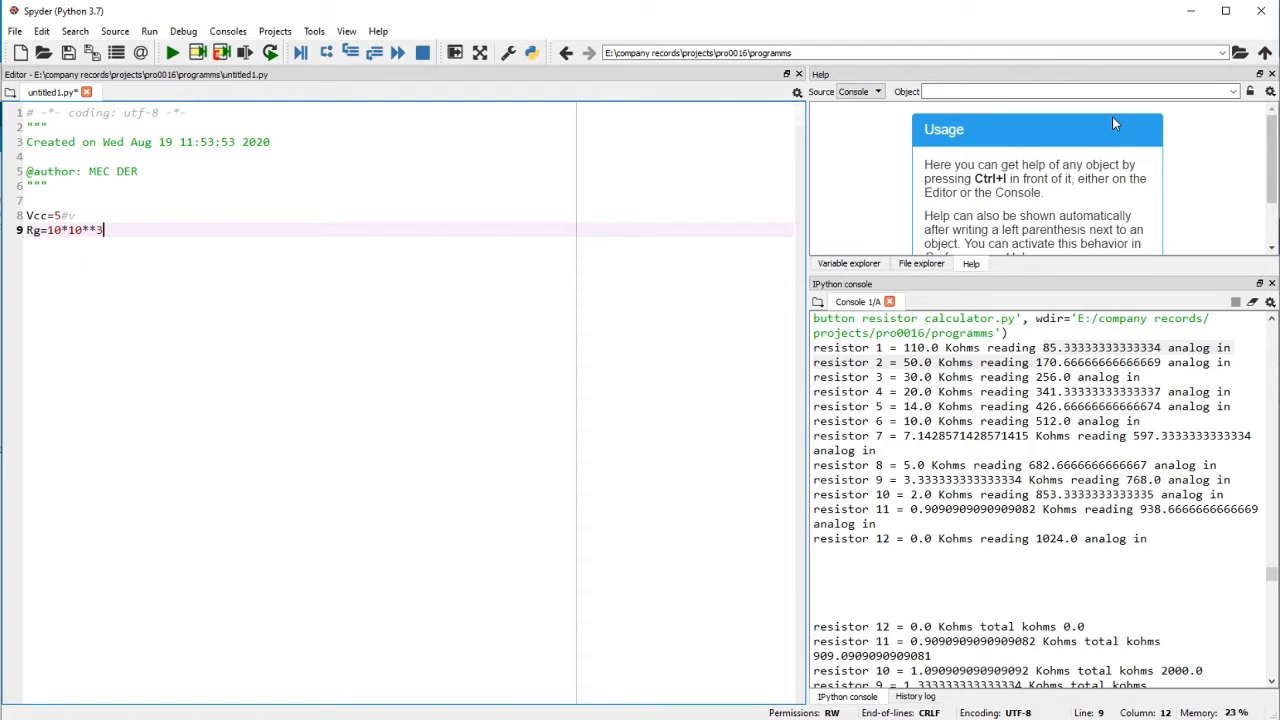
type("#oh")
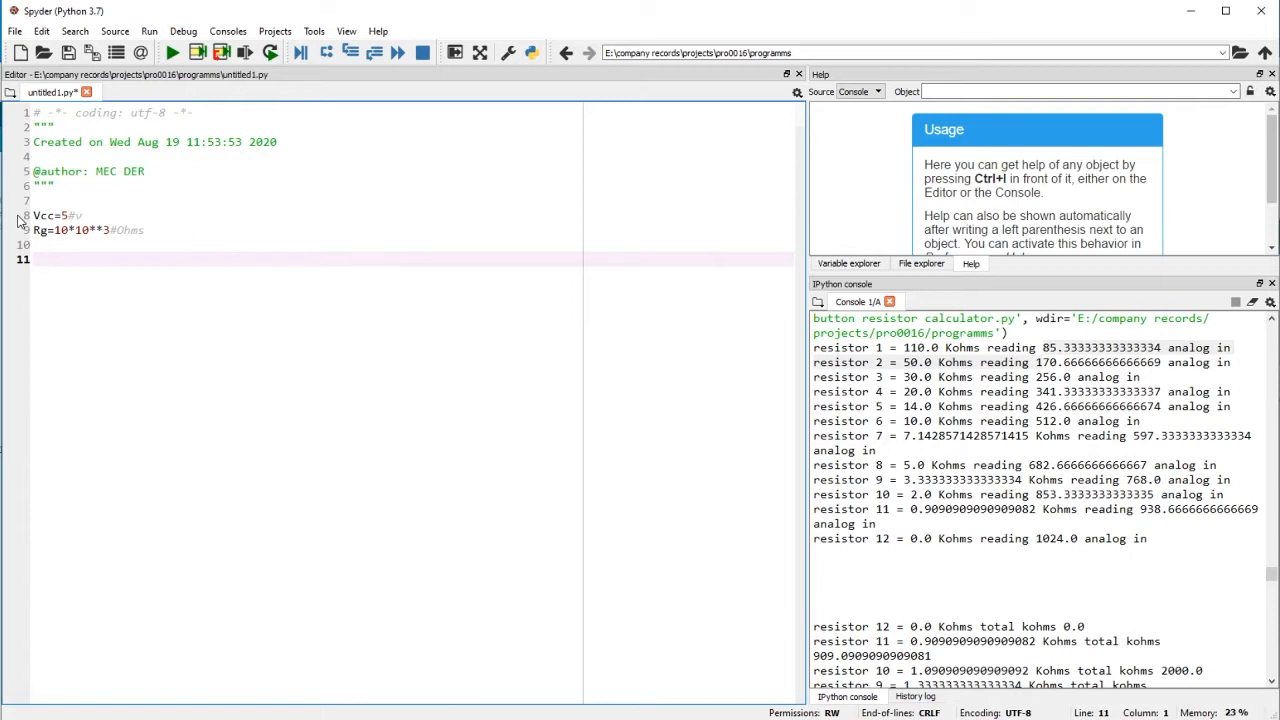
Step: Add lines num_buttons=12 and V_step=Vcc/num_buttons to the script
type("num")
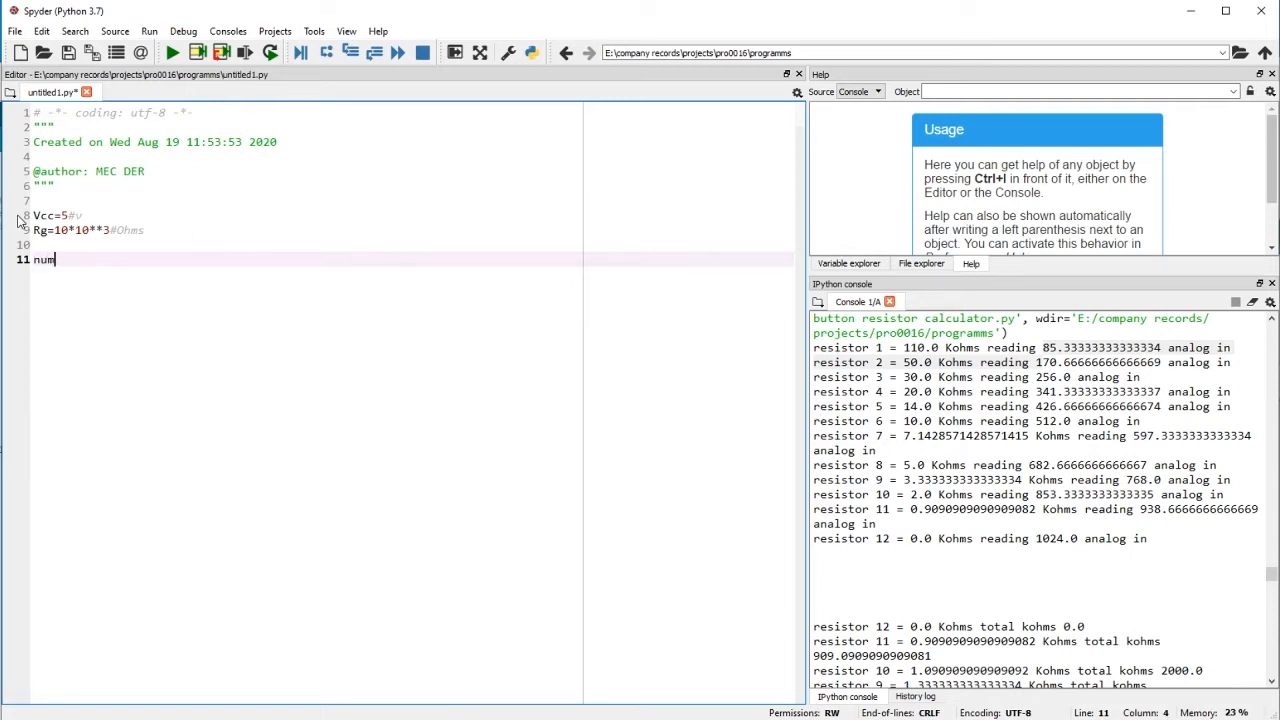
type("_buttons=12")
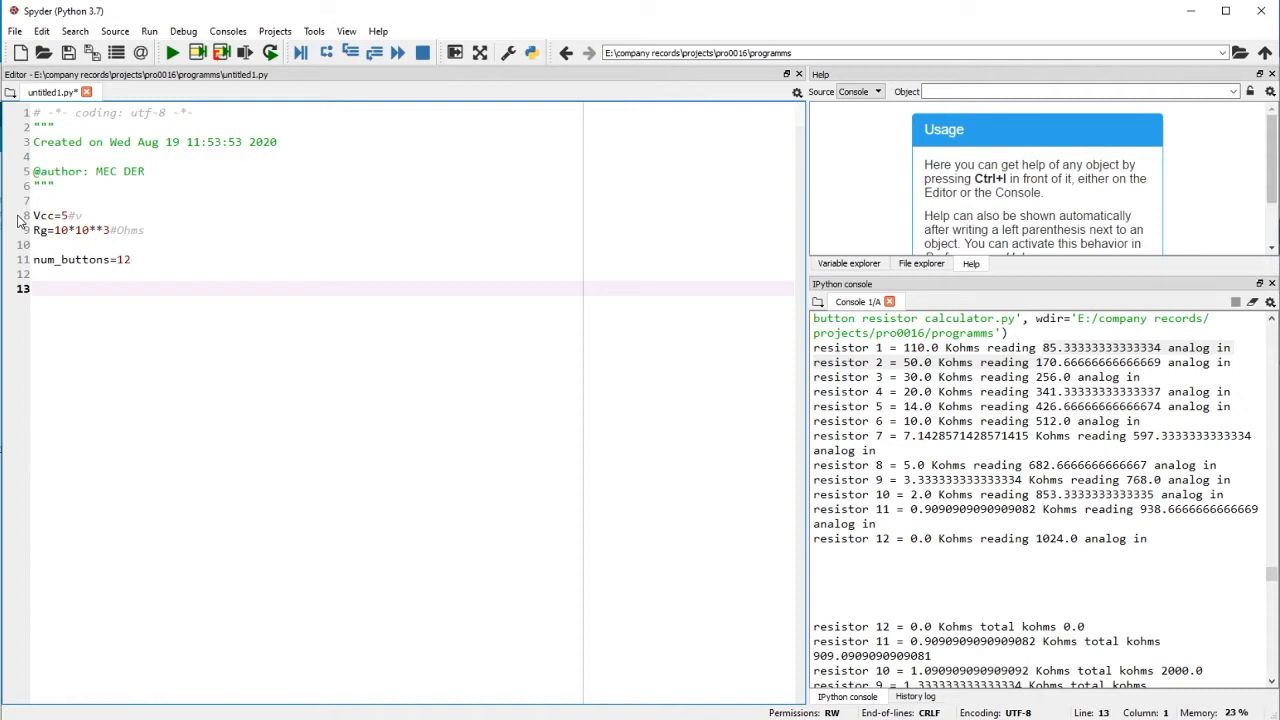
type("V")
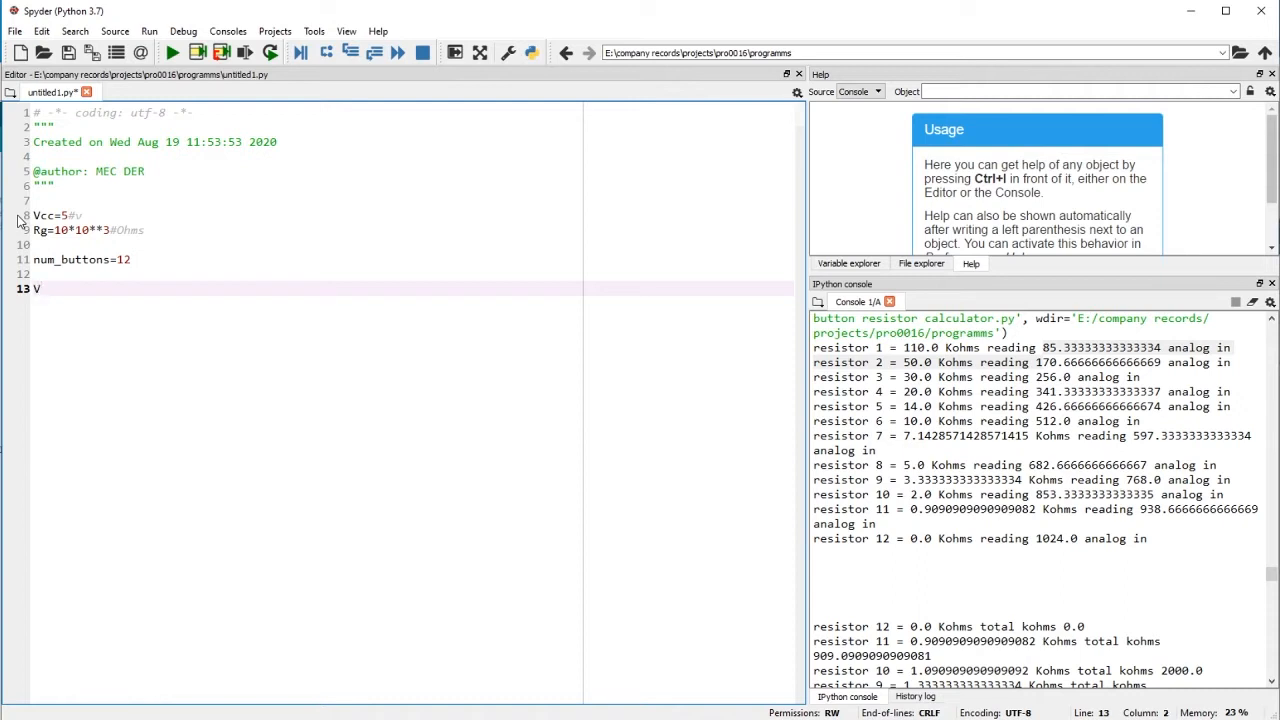
type("_step=Vcc/num_buttons")
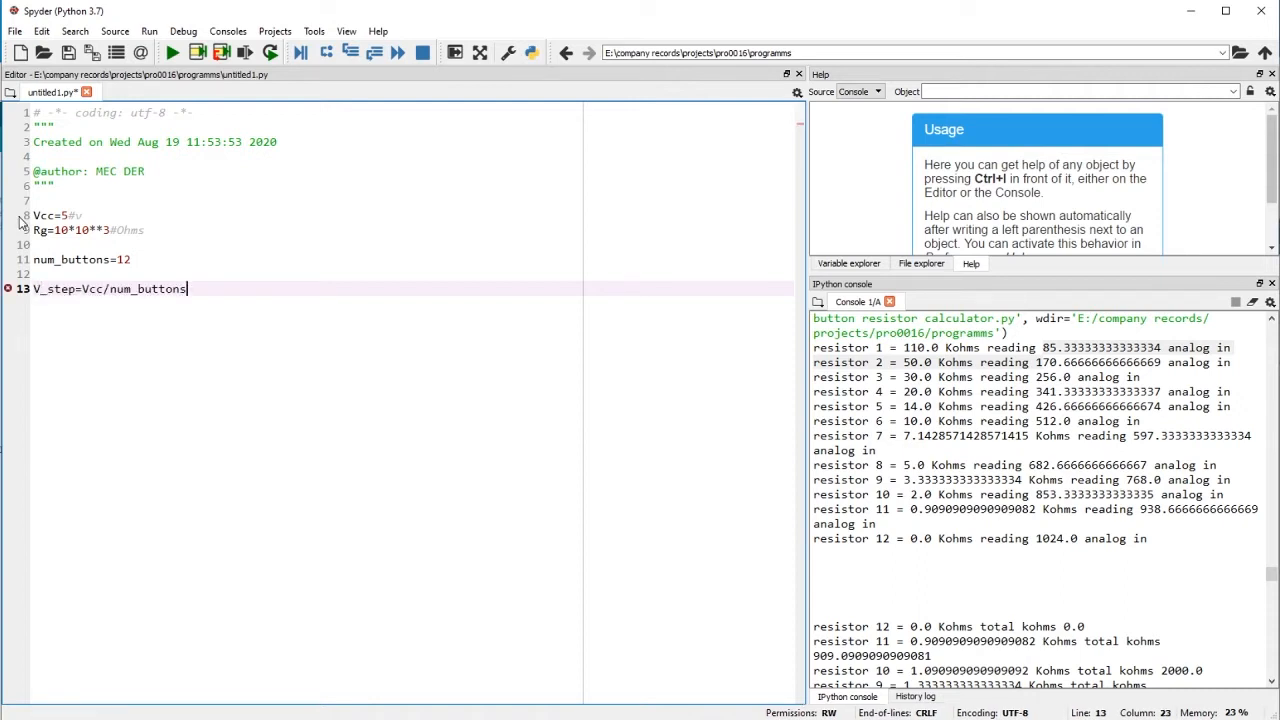
key("enter")
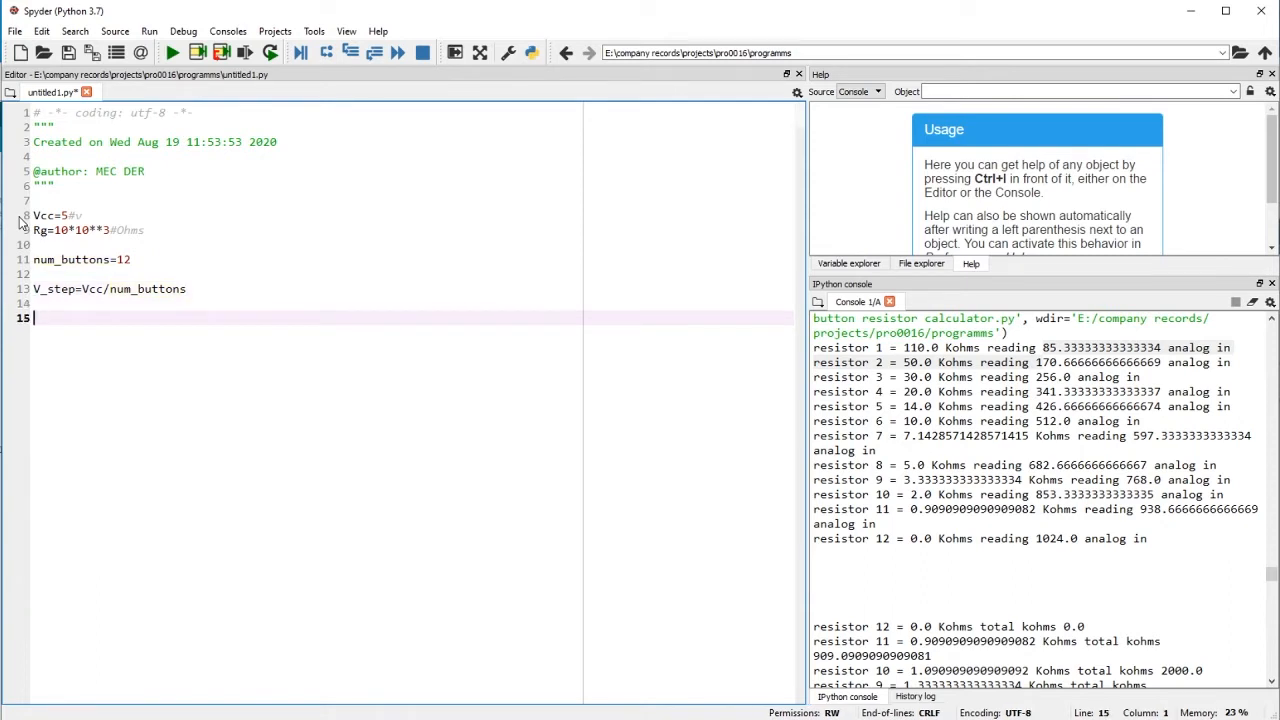
Step: Enter the line R=(Vcc*Rg)/(V_step*n)-Rg on line 15
type("R")
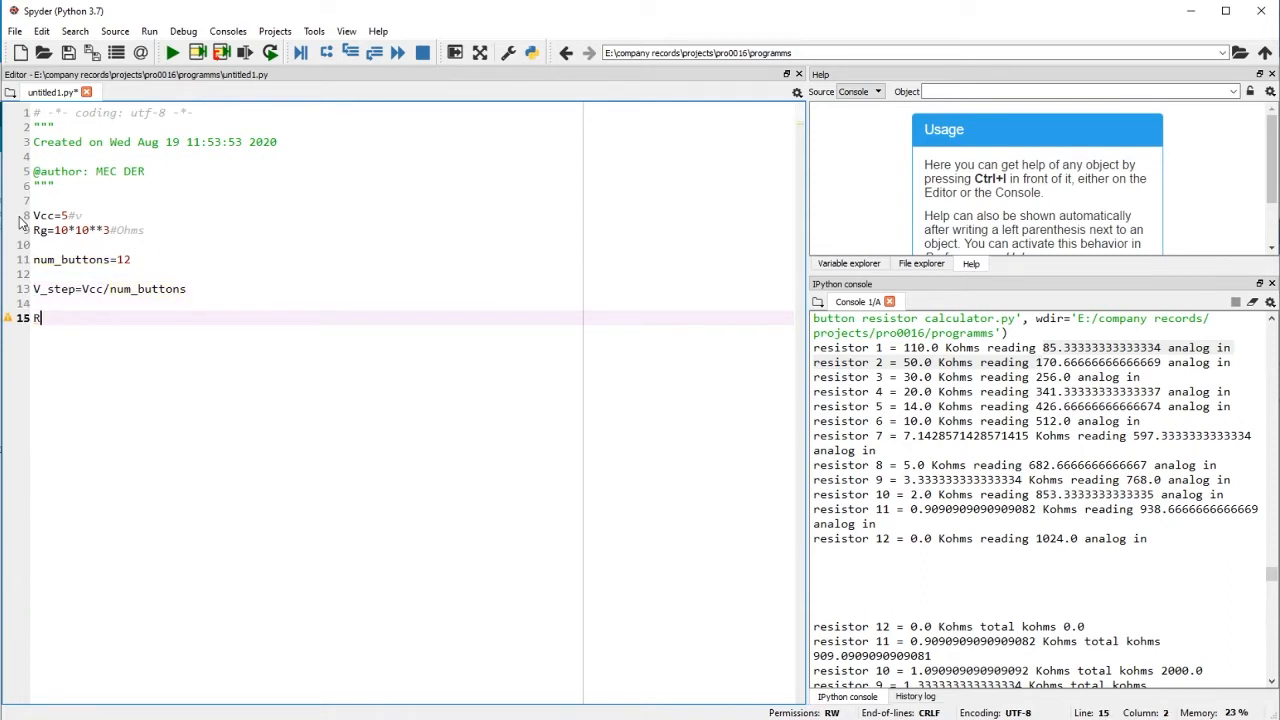
type("=")
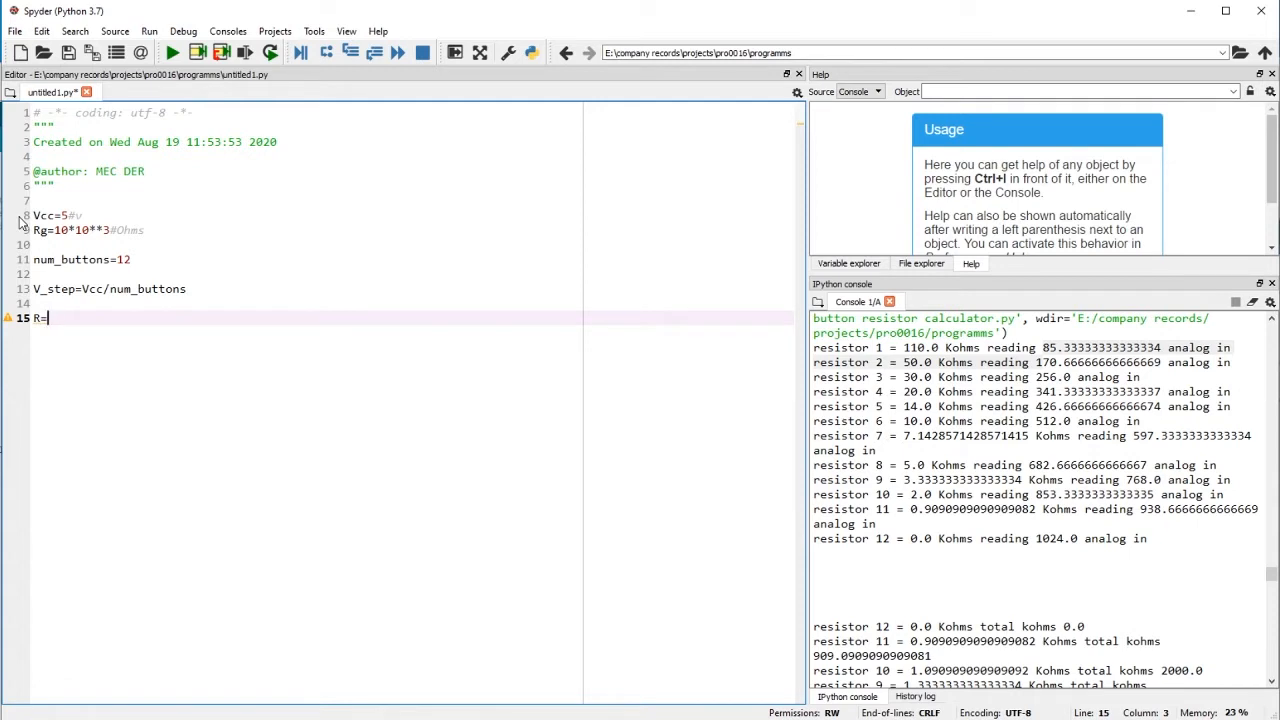
type("()")
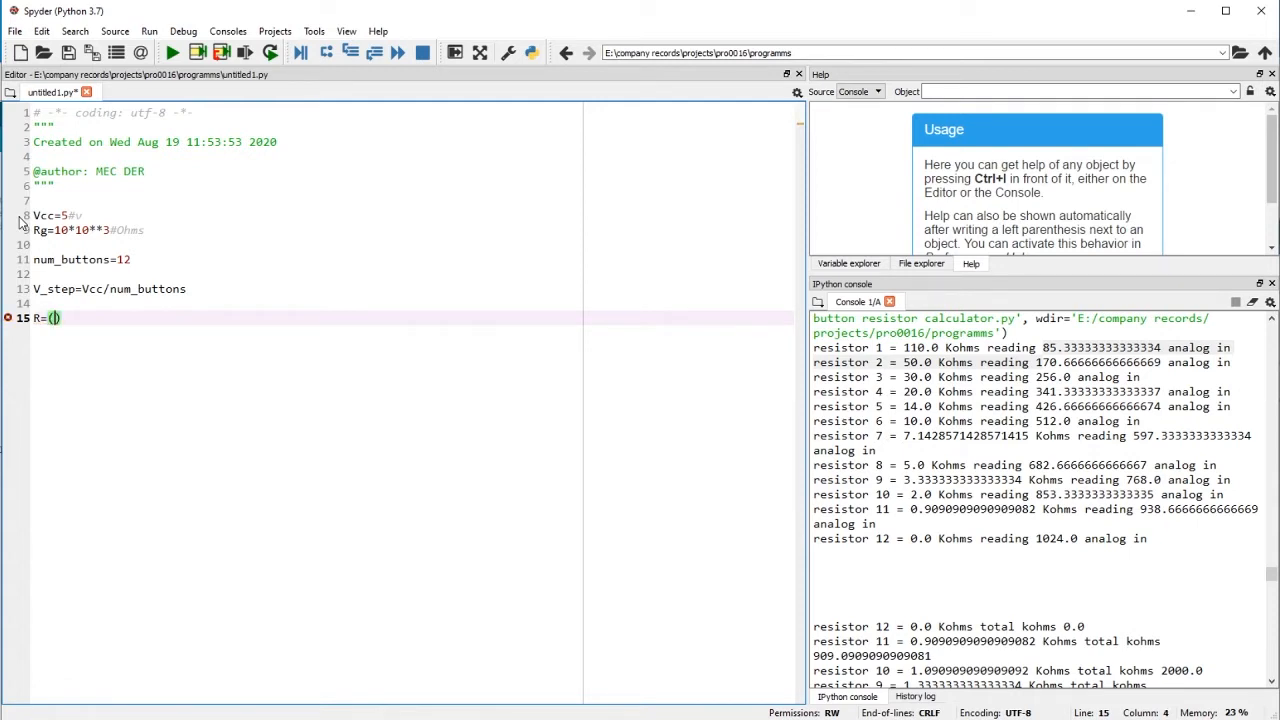
type("Vcc")
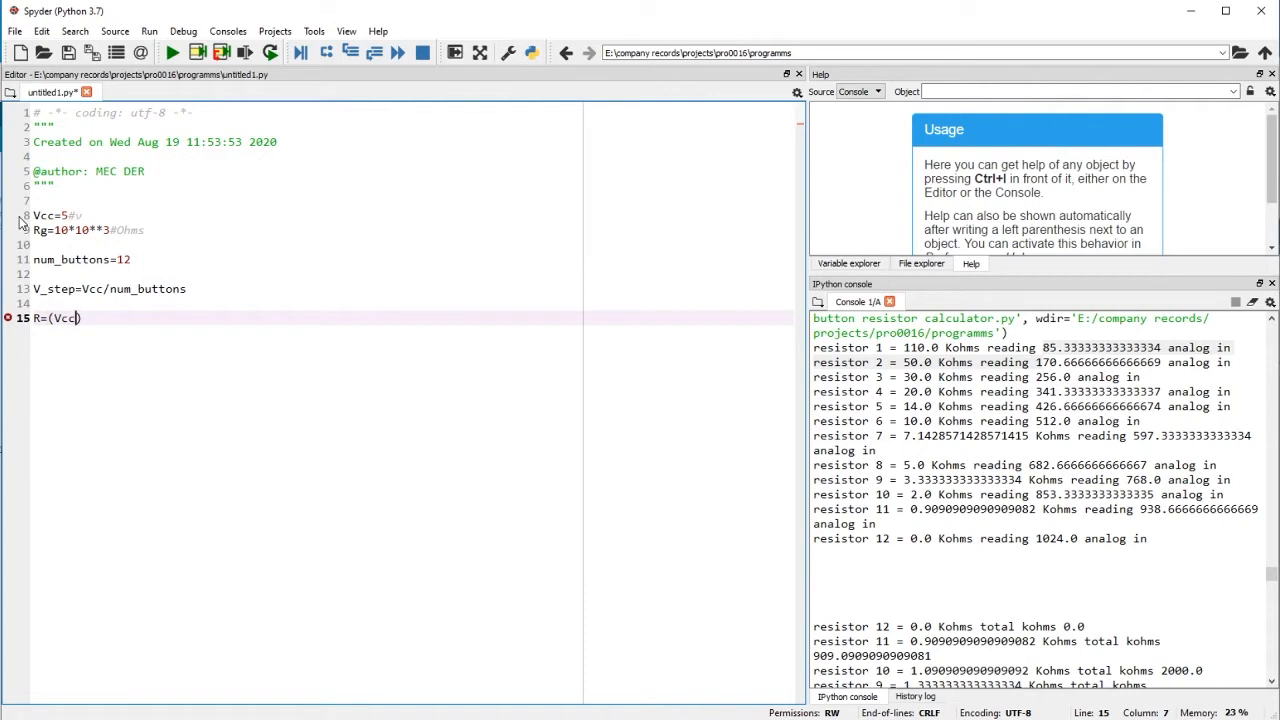
type("*")
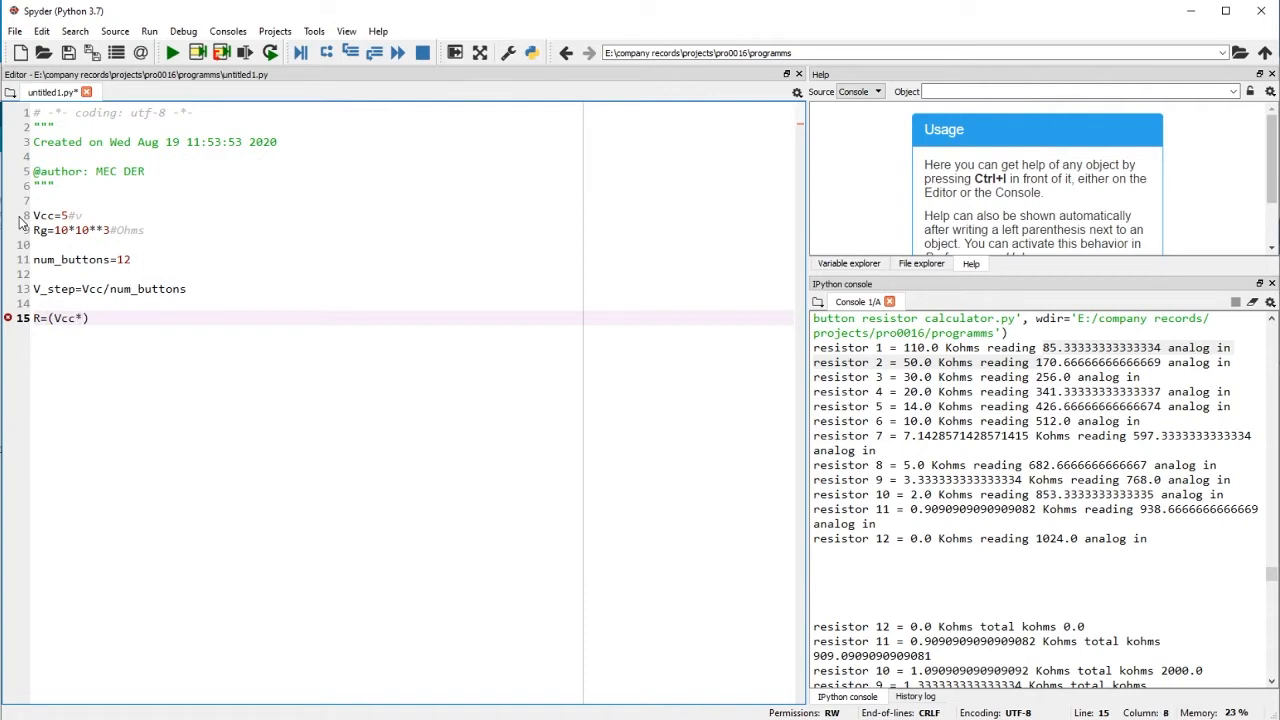
type("Rg")
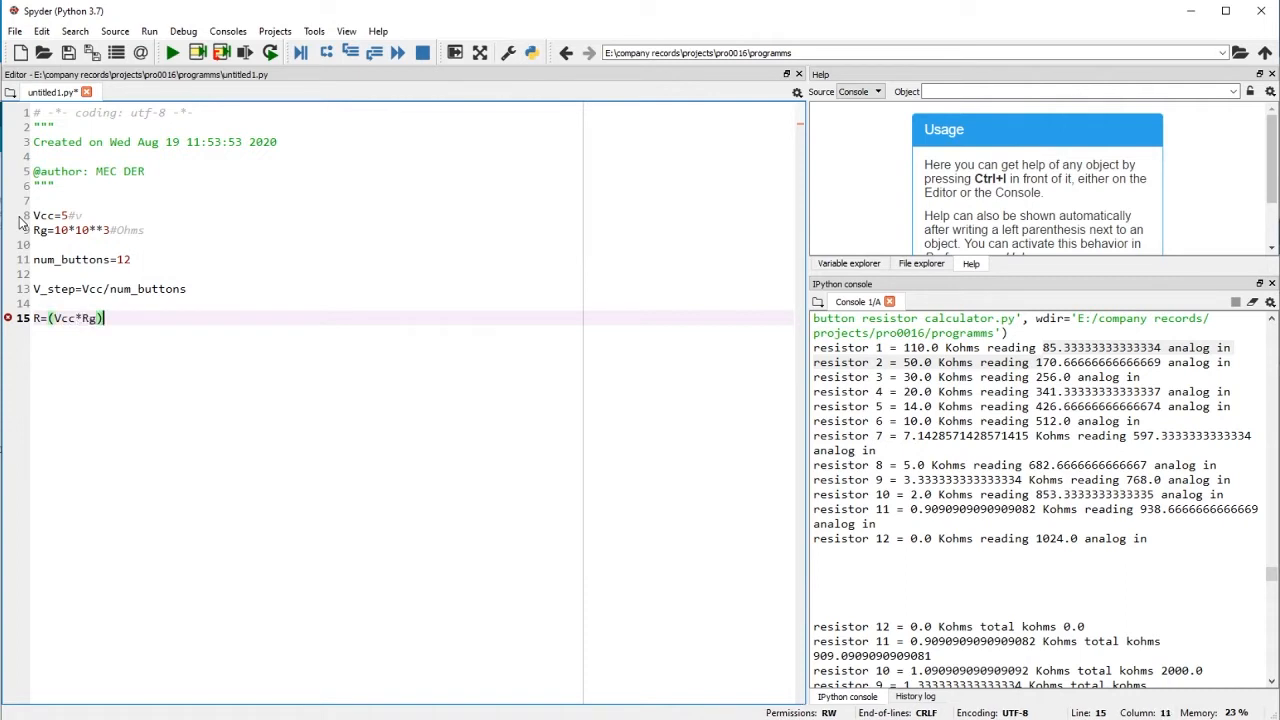
type("/V_step*n)")
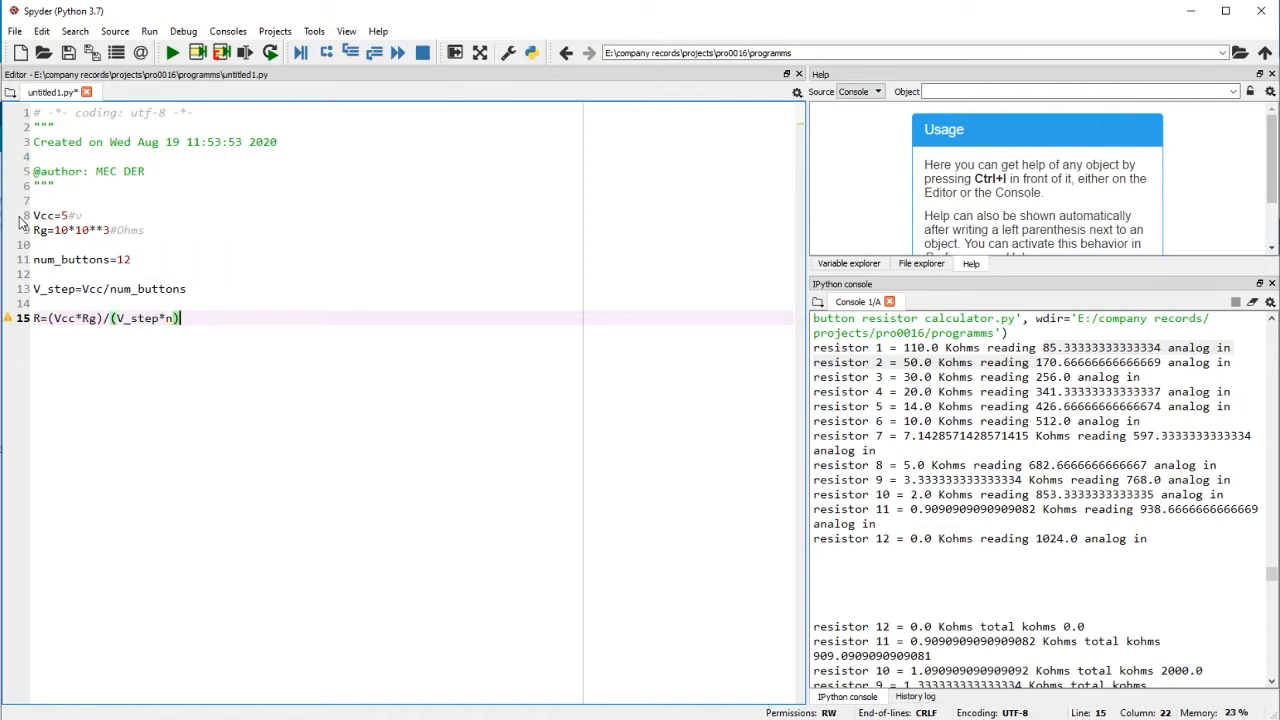
type("-Rg")
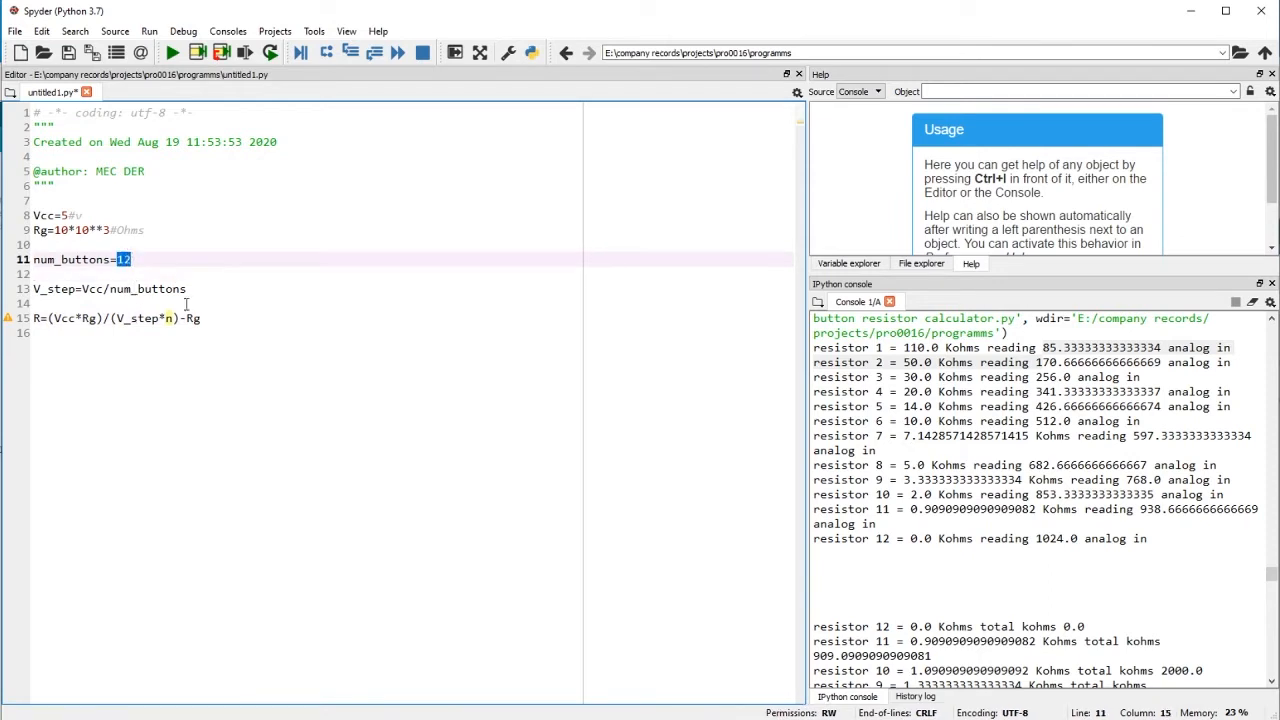
Step: Write the header 'for i in range(1,num_buttons+1):' above the resistance formula
key("enter")
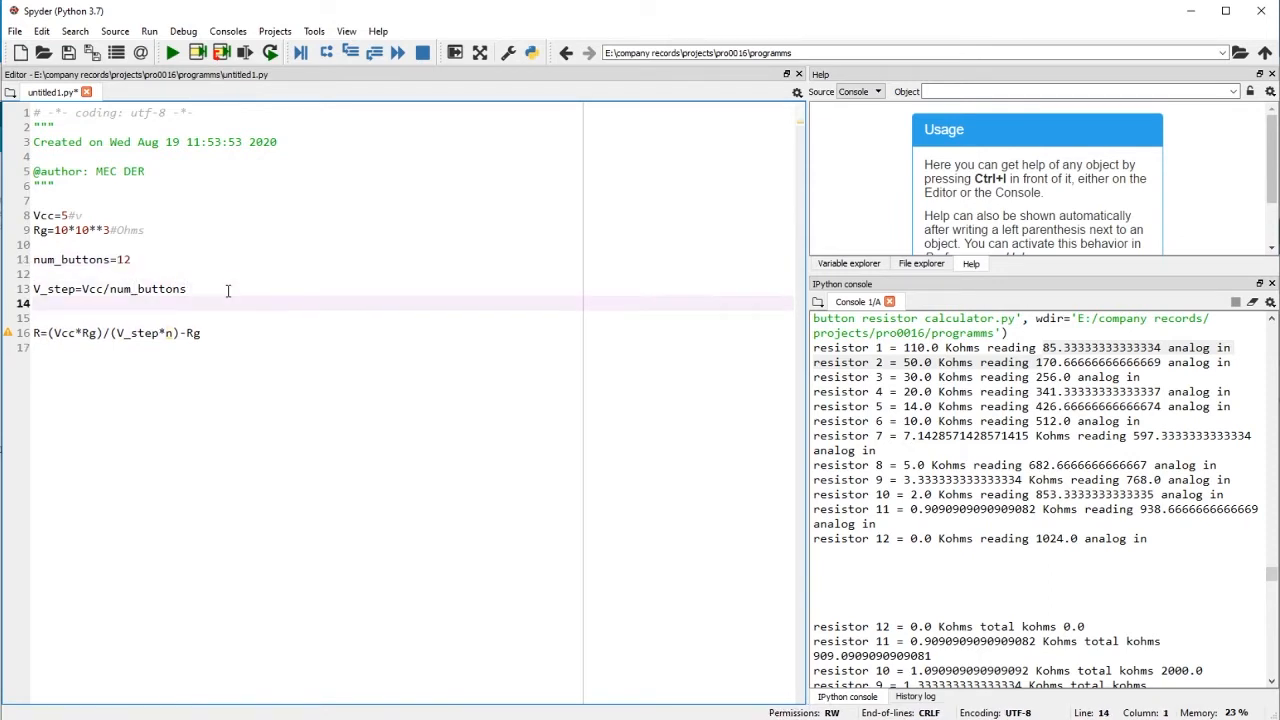
type("for i in range")
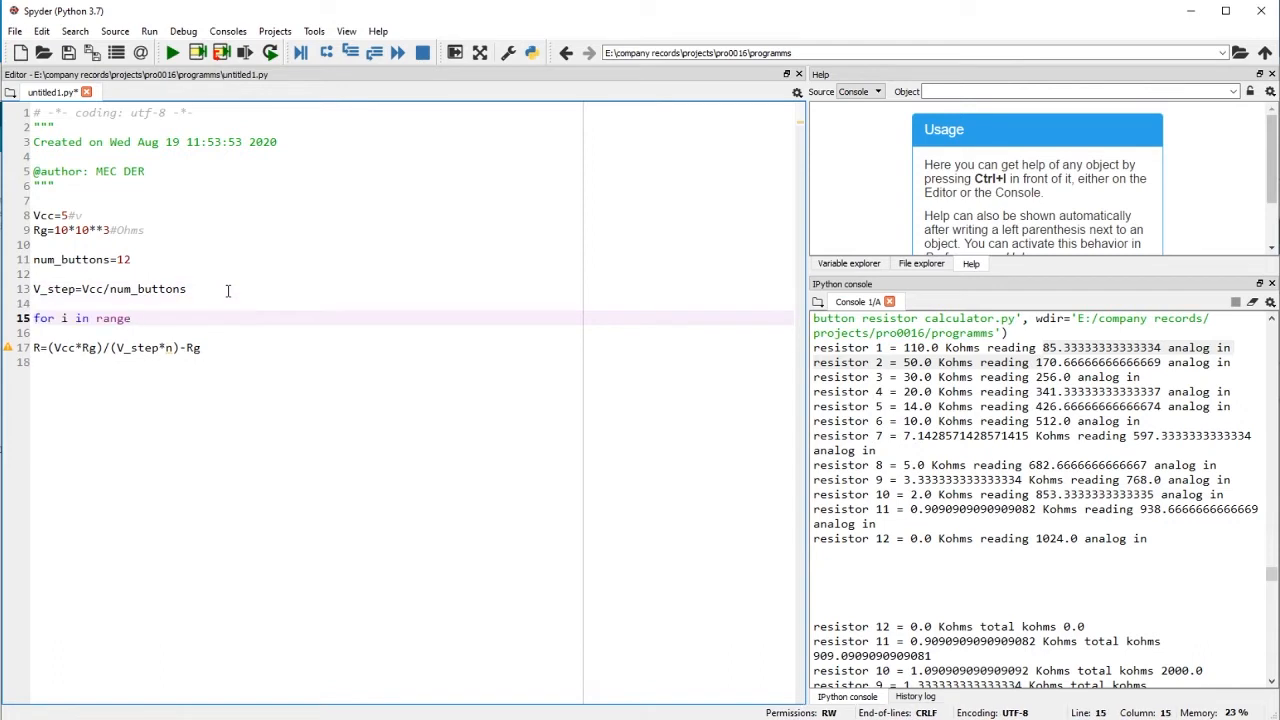
type("(1,")
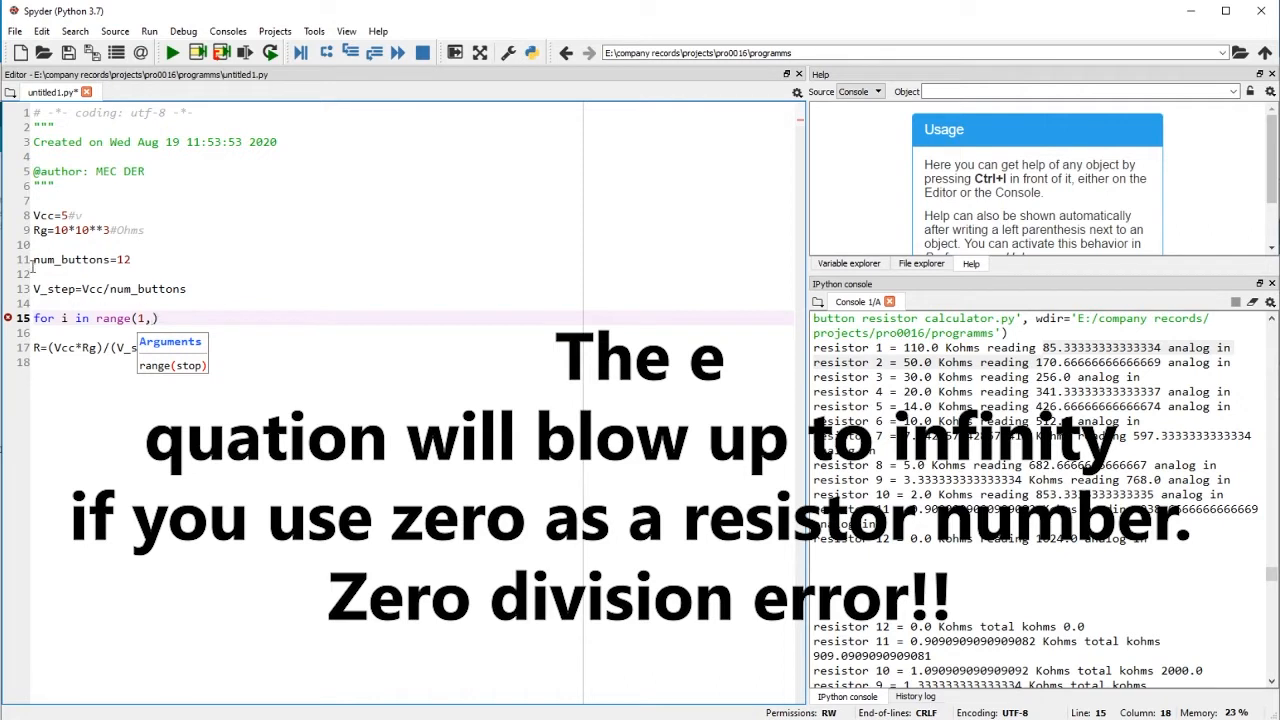
type("num_b")
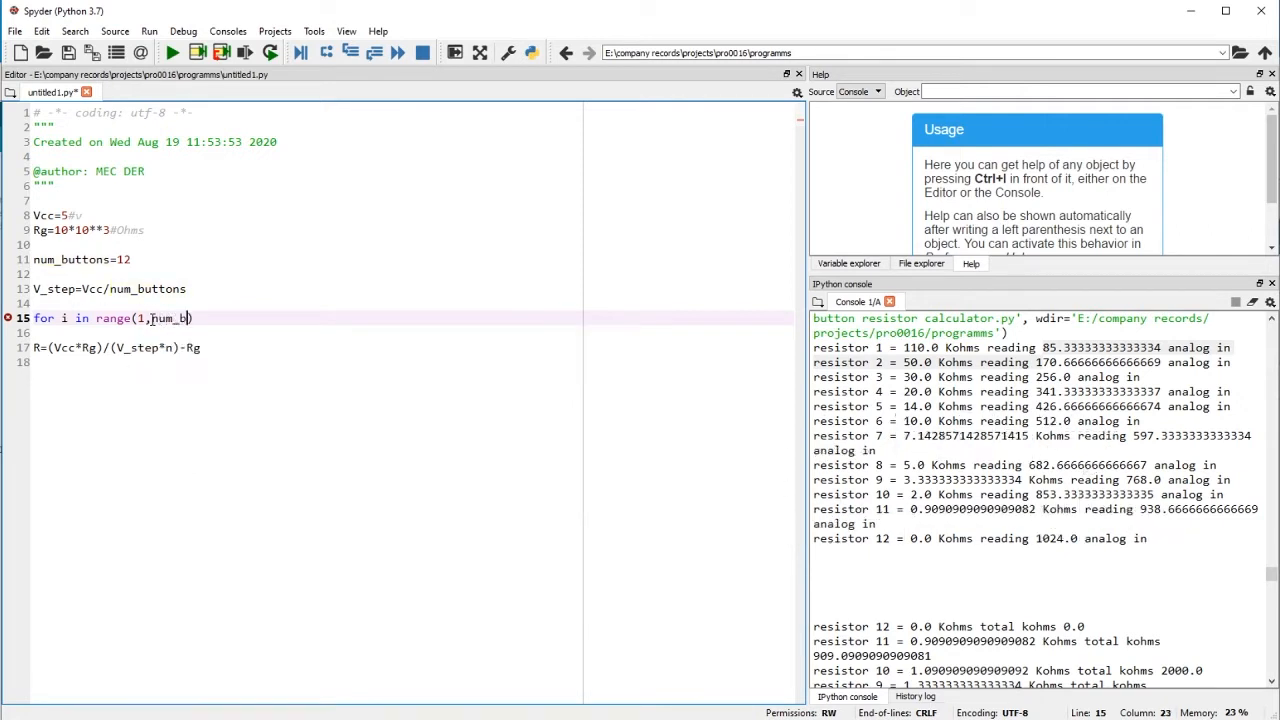
type("uttons")
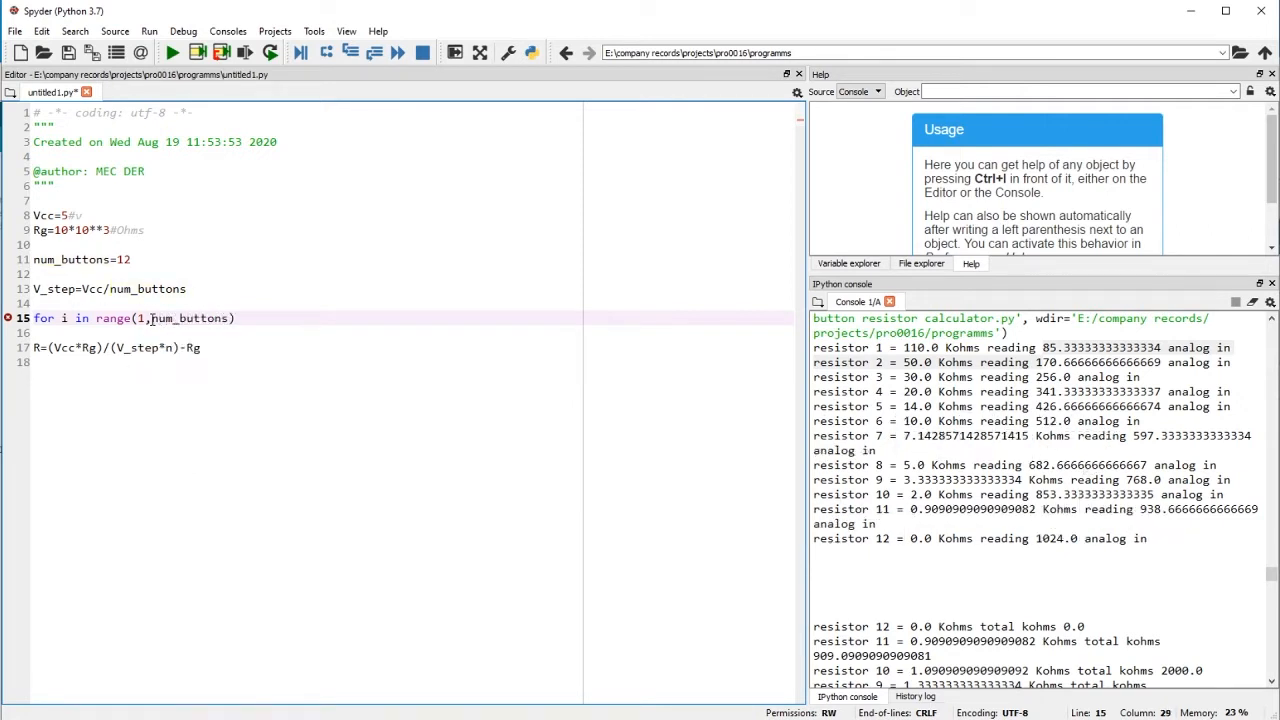
type("+")
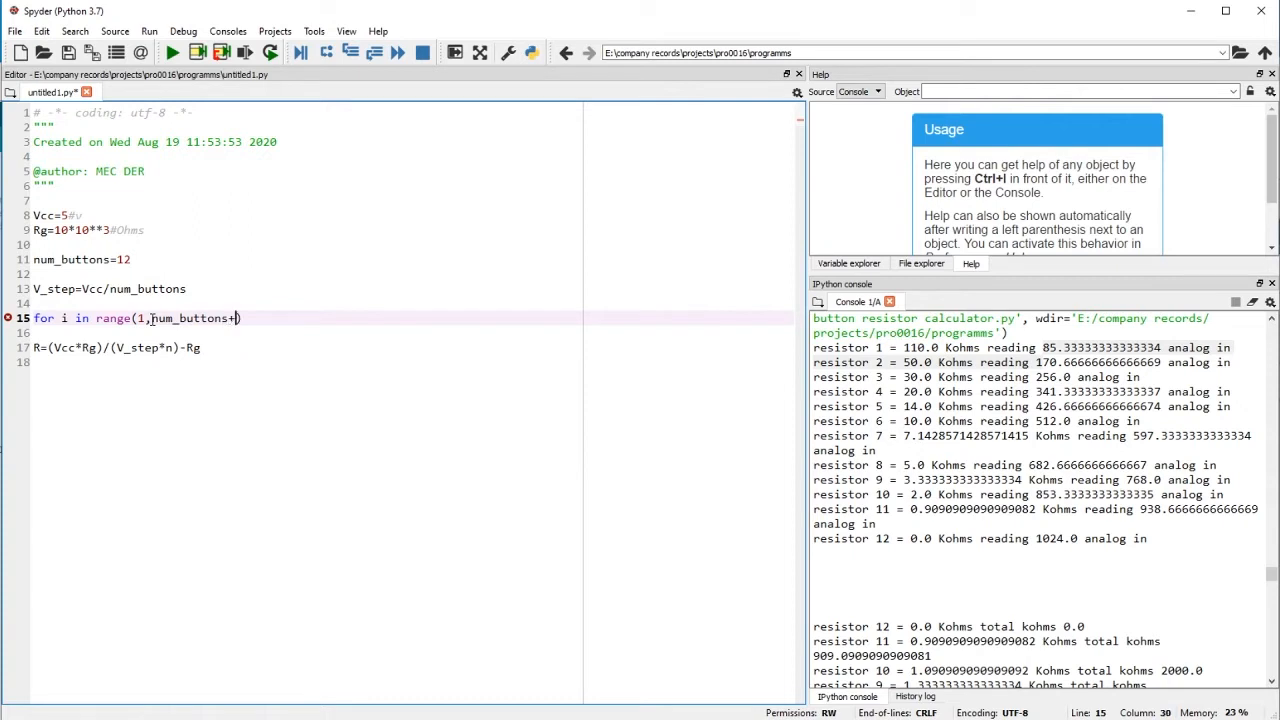
type("1")
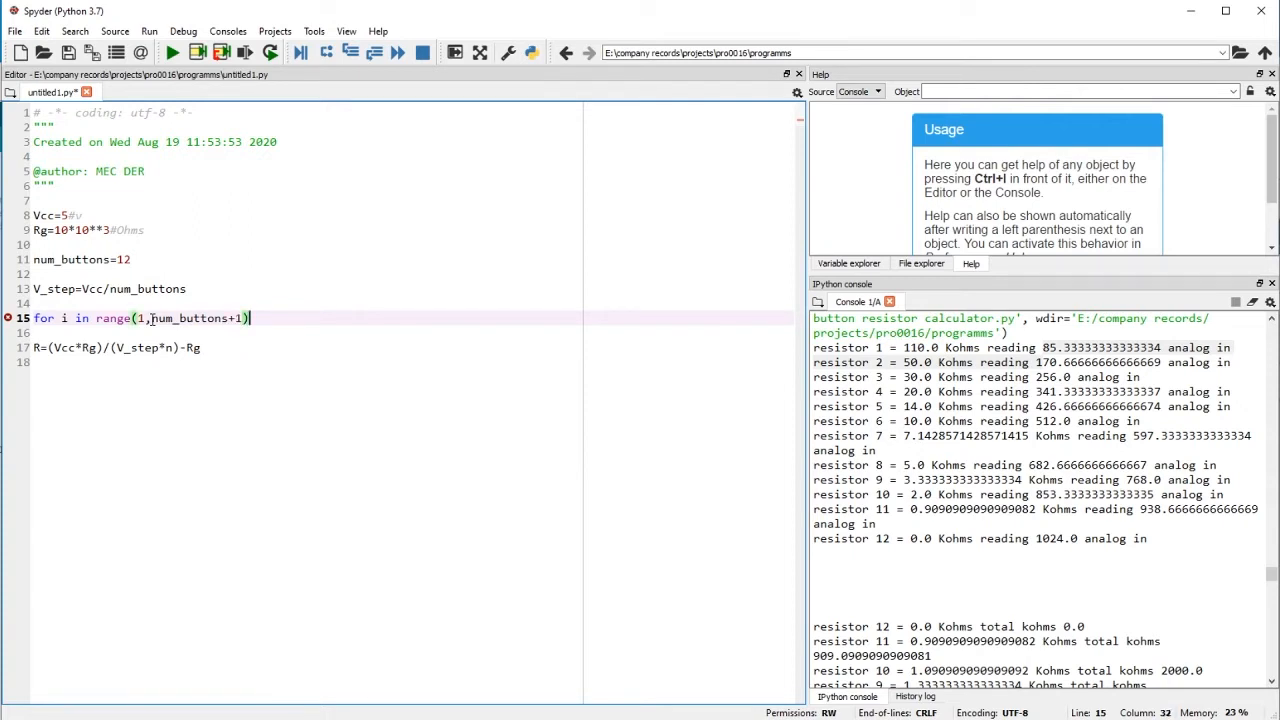
type(":")
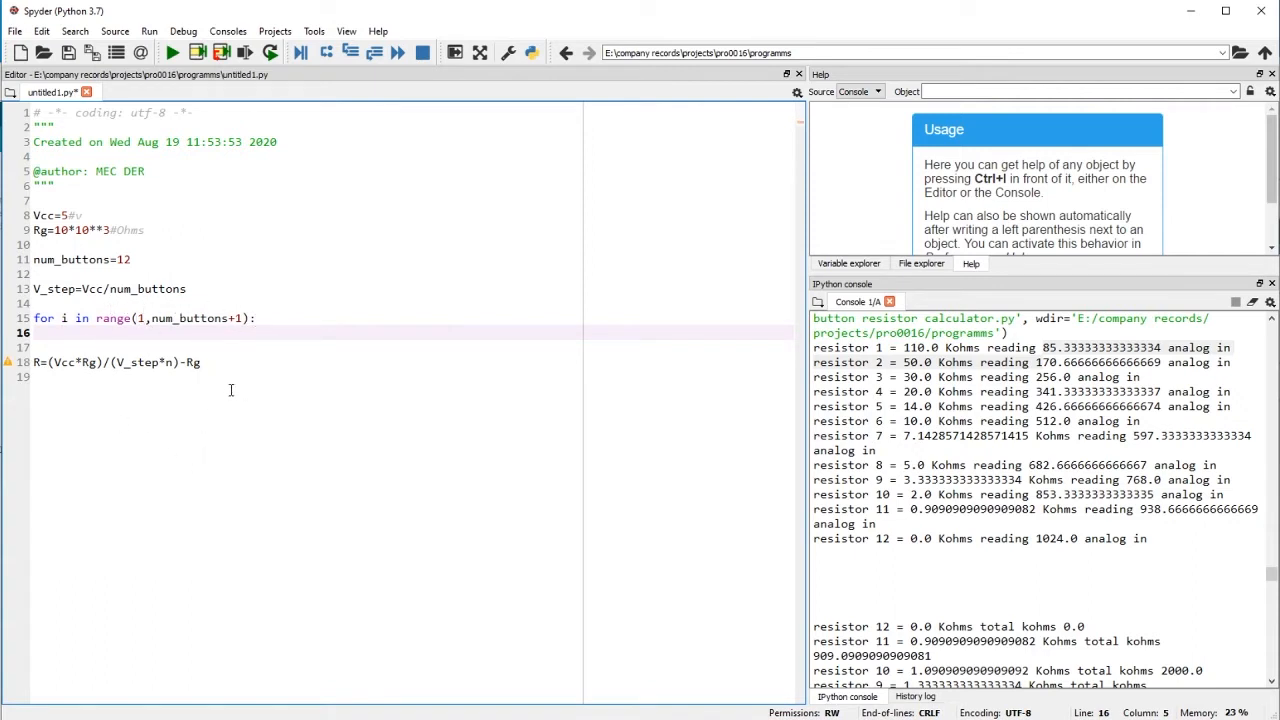
double_click(173, 318)
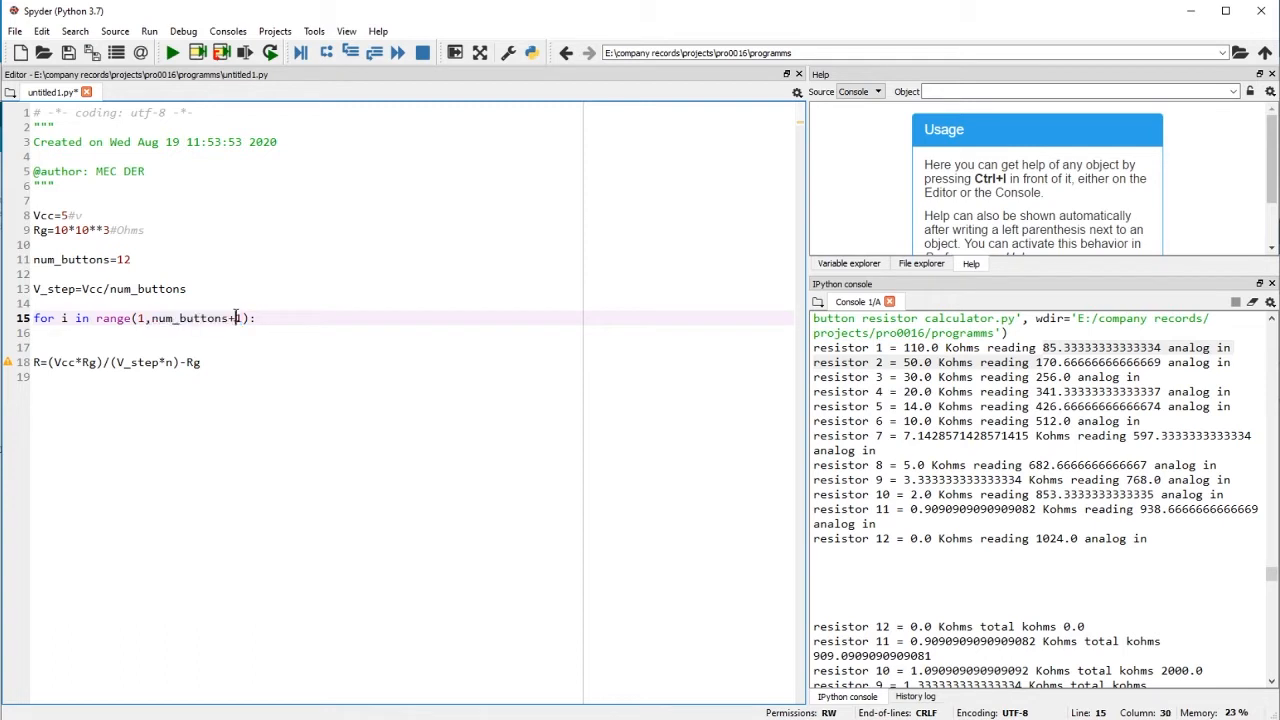
mouse_move(240, 308)
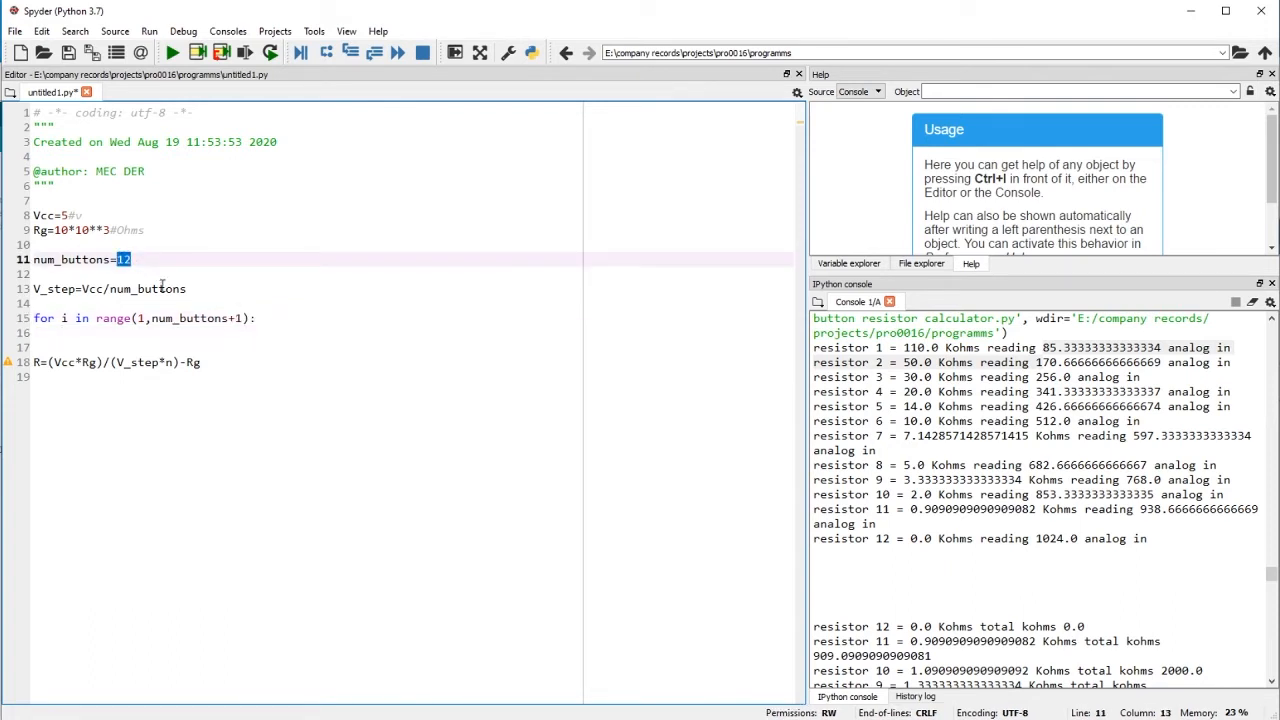
Step: Indent the R= formula under the loop and rename loop variable i to n
left_click(40, 362)
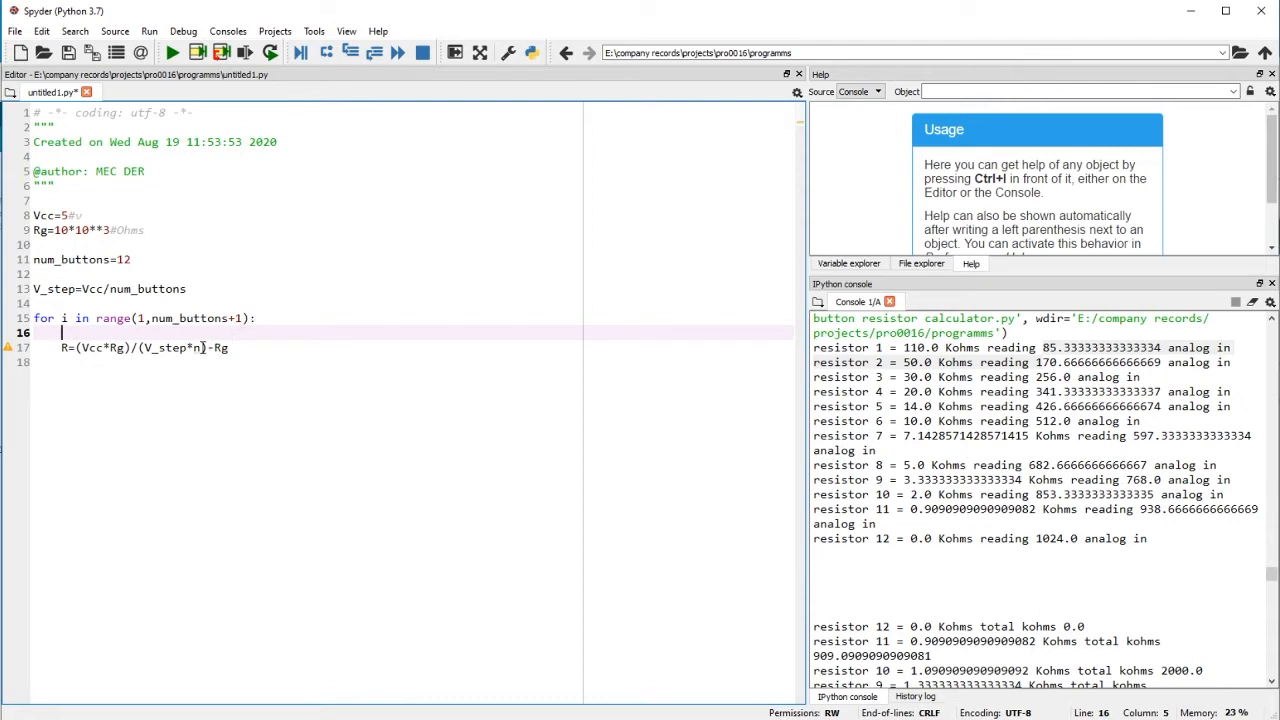
left_click(67, 318)
type("n")
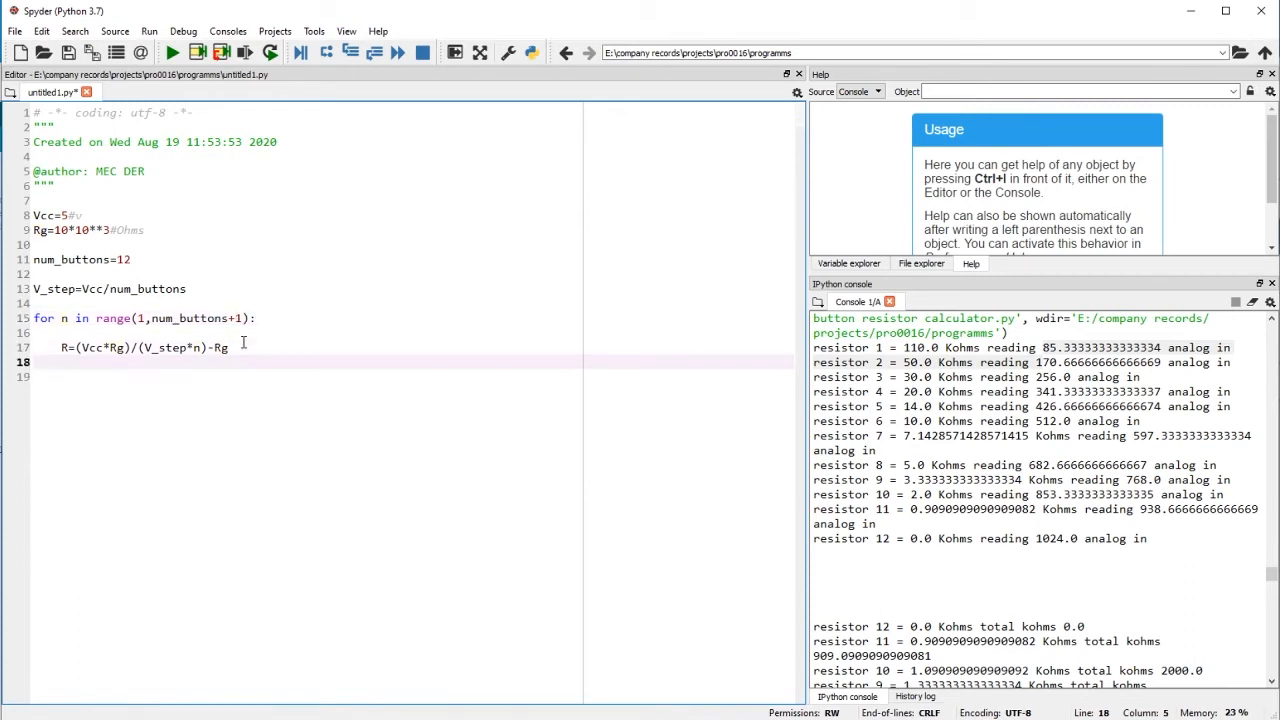
Step: Start a print call with the label 'resistor_num= ' followed by n
type("print(")
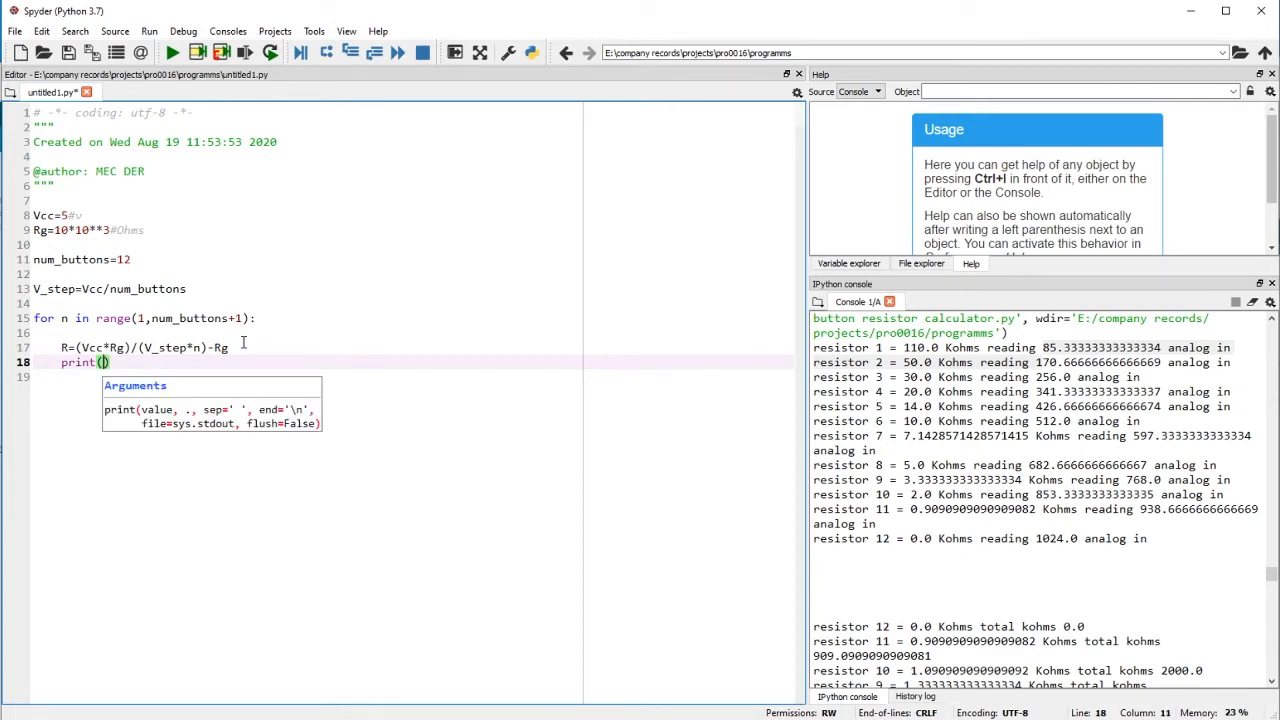
type("\"resi")
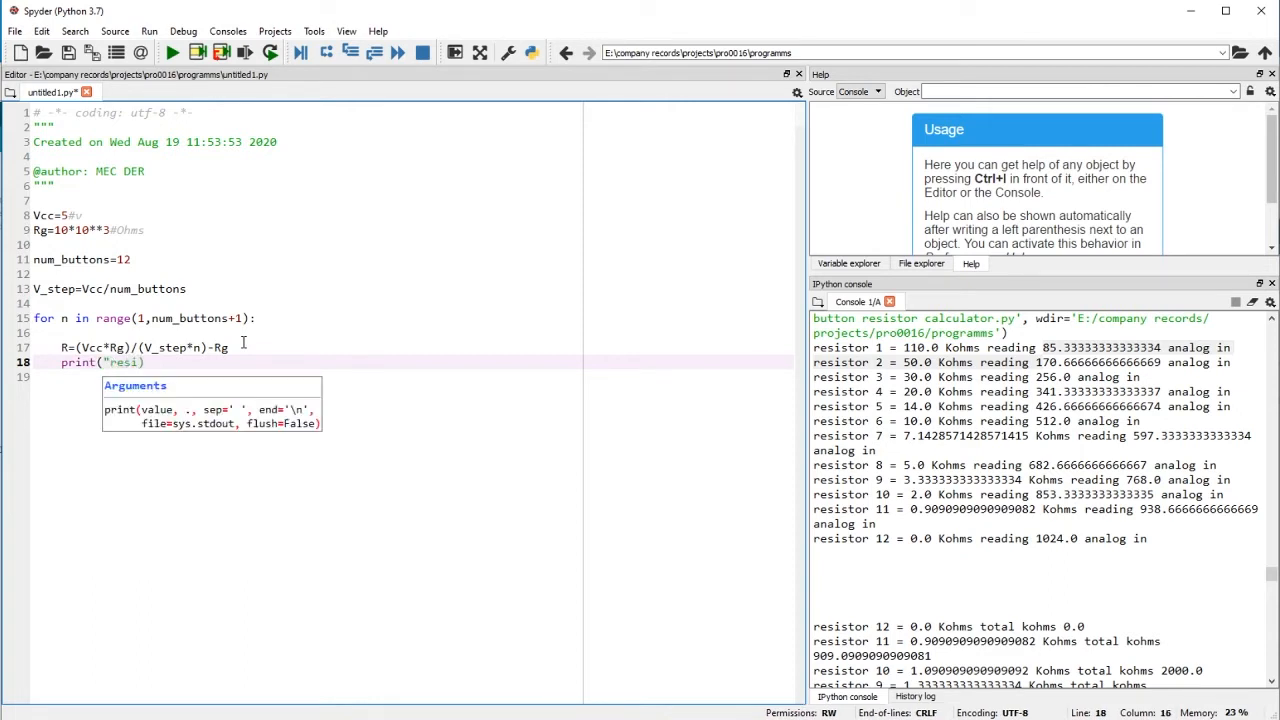
type("stor")
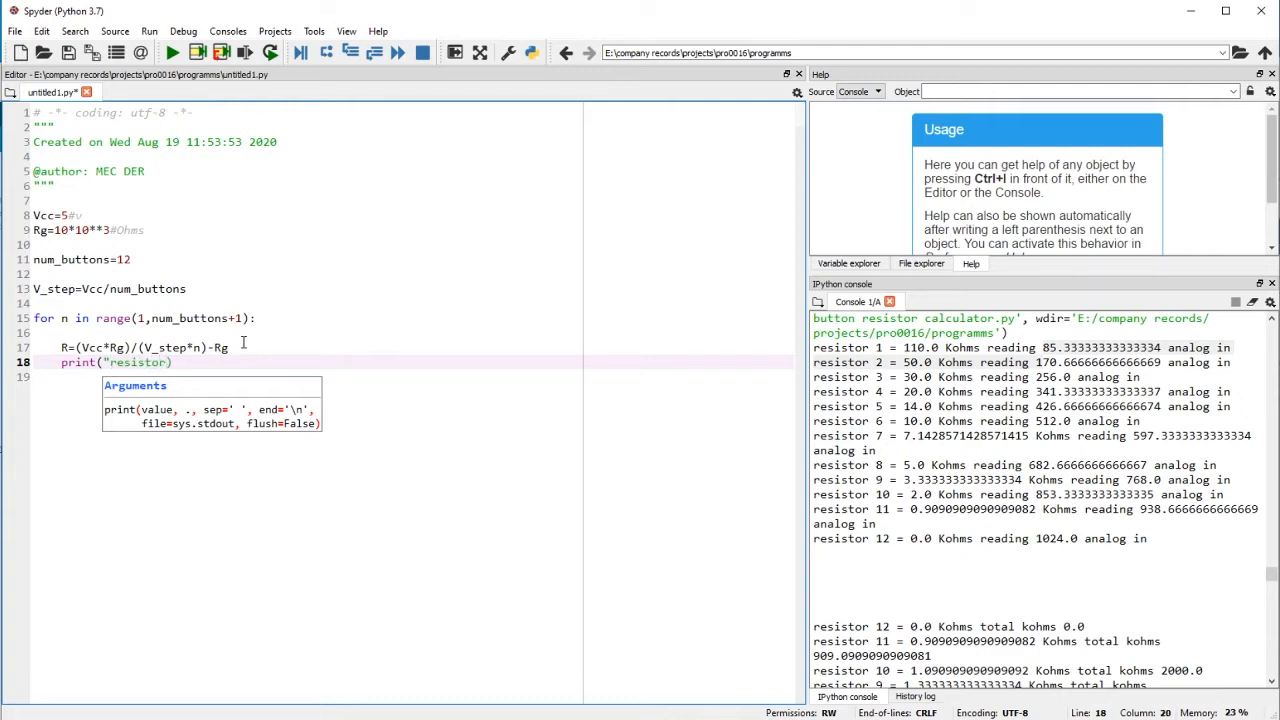
type("_num")
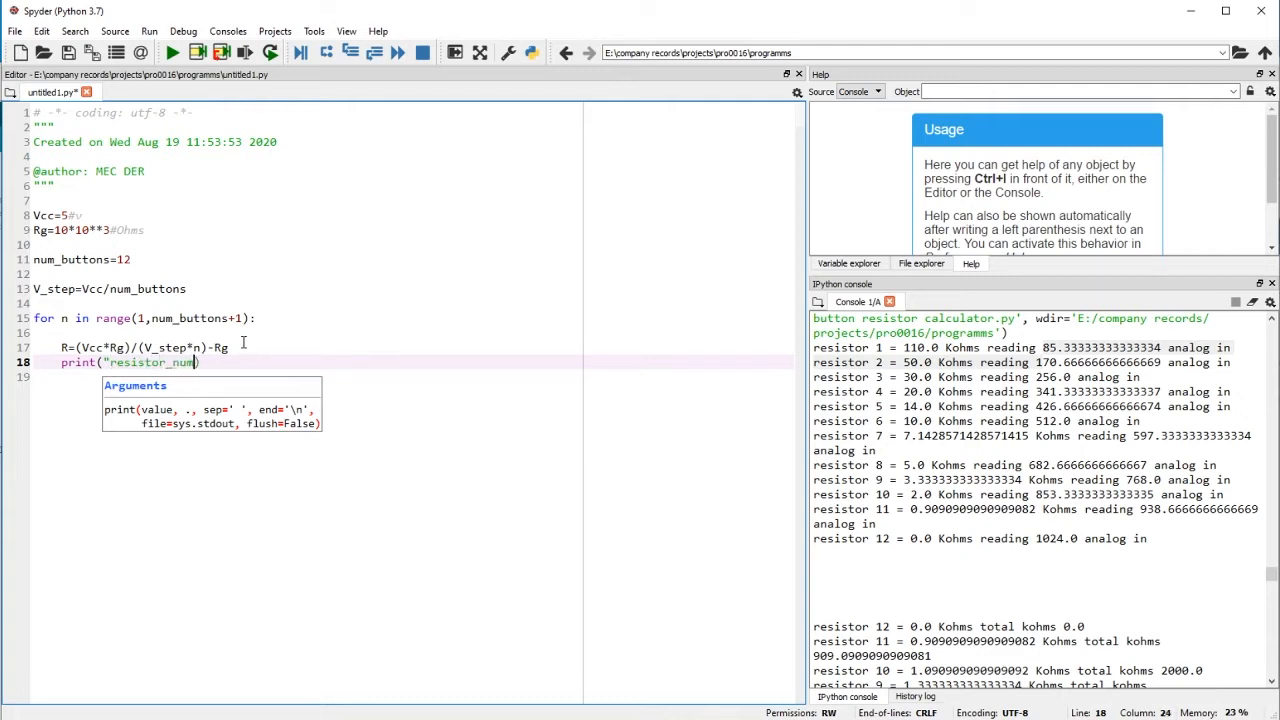
type(")")
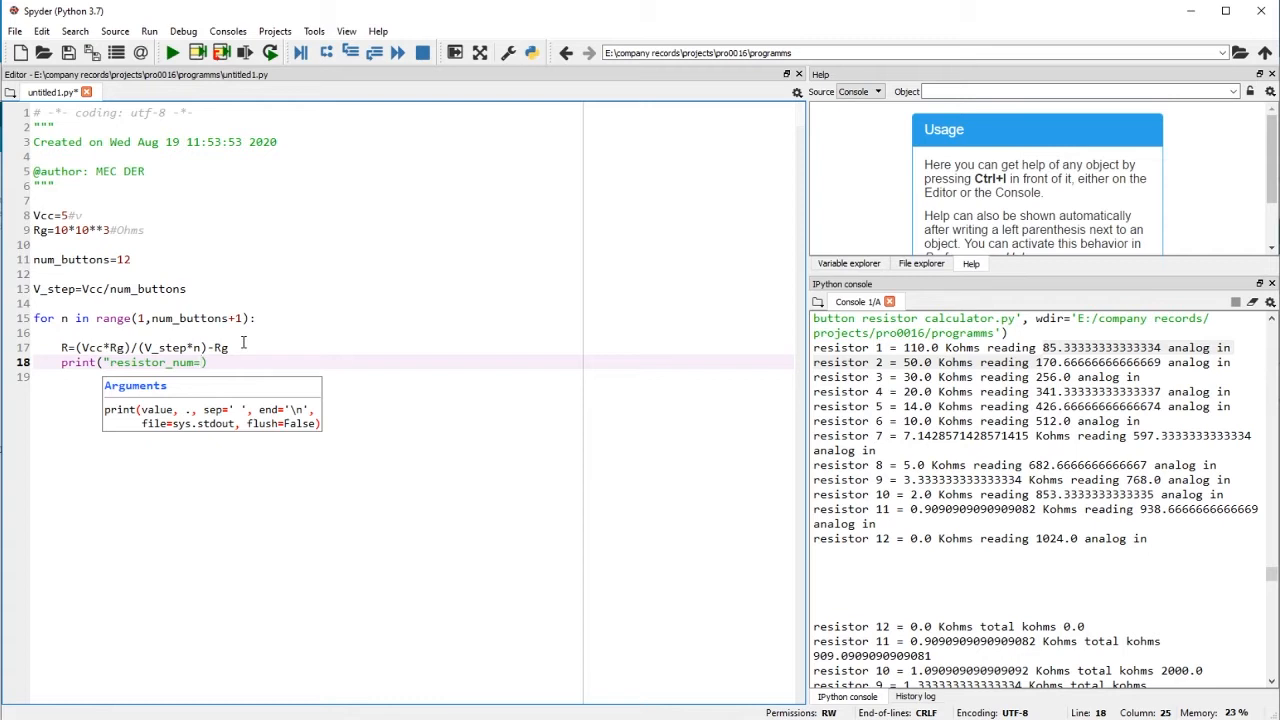
type(",")
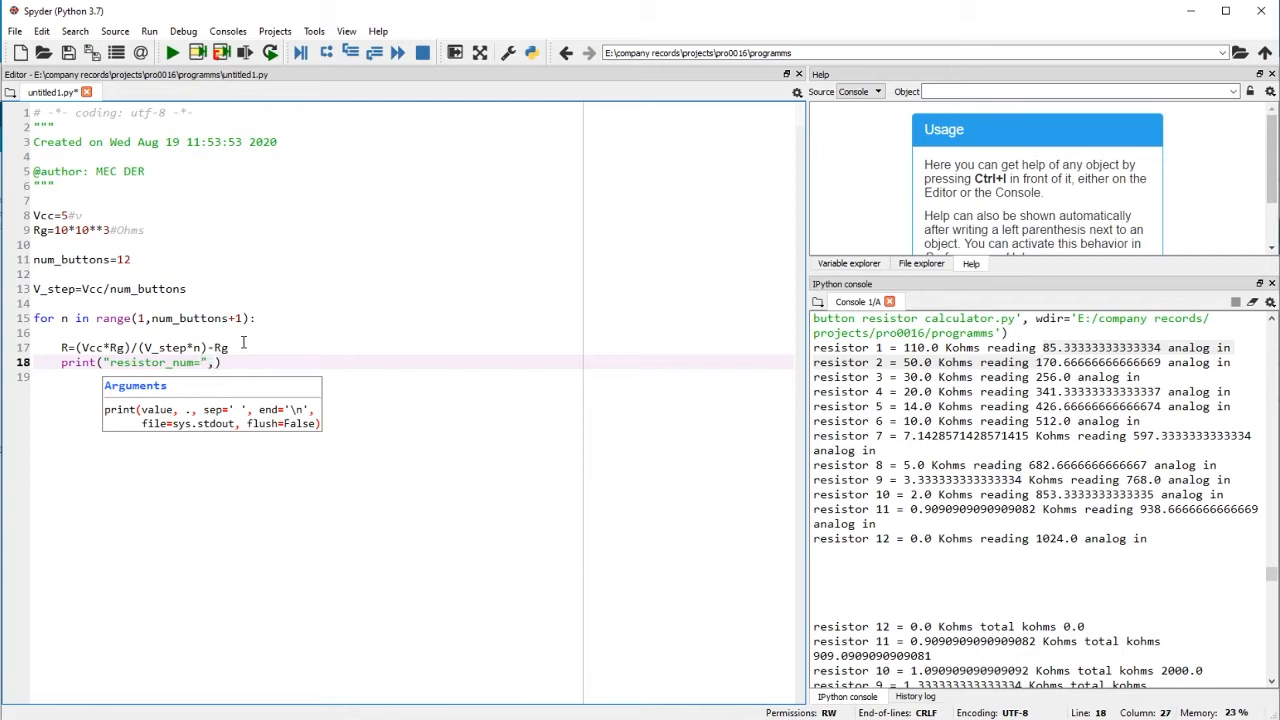
type("n")
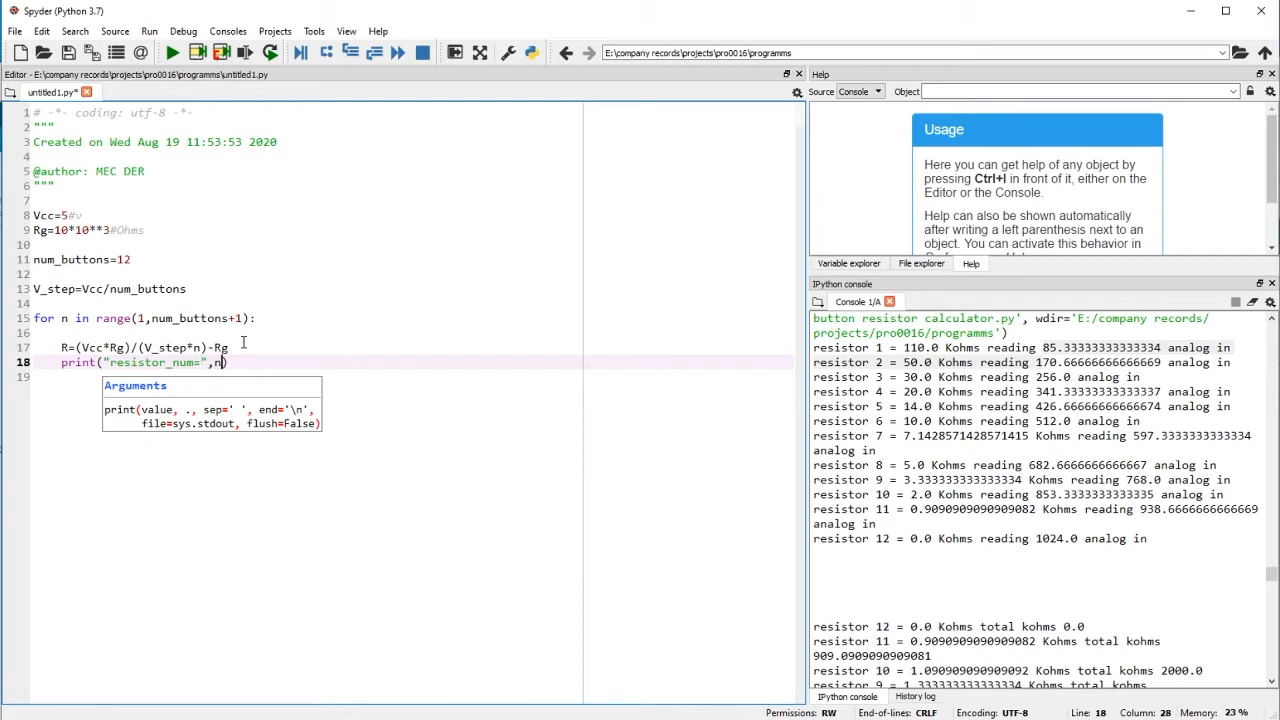
type(",")
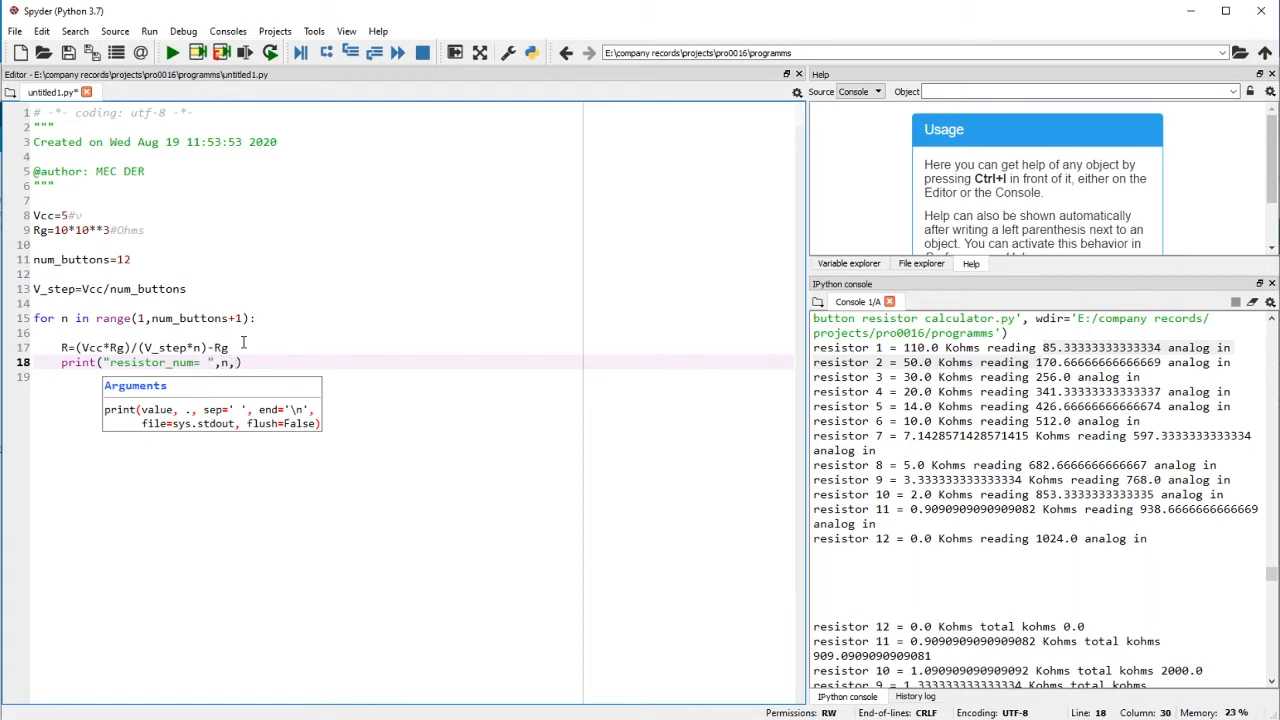
Step: Finish the print with the label 'resistor vaue= ' and R, ending the line
type("\" \"")
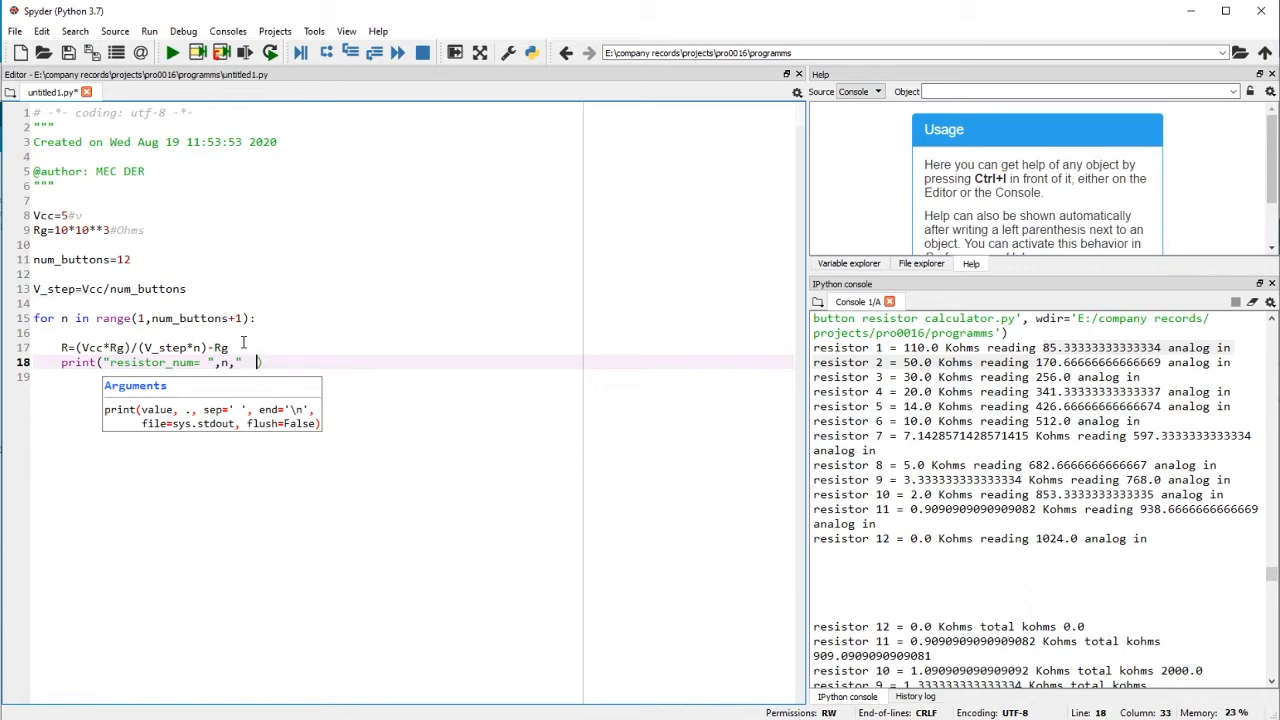
type("resisto")
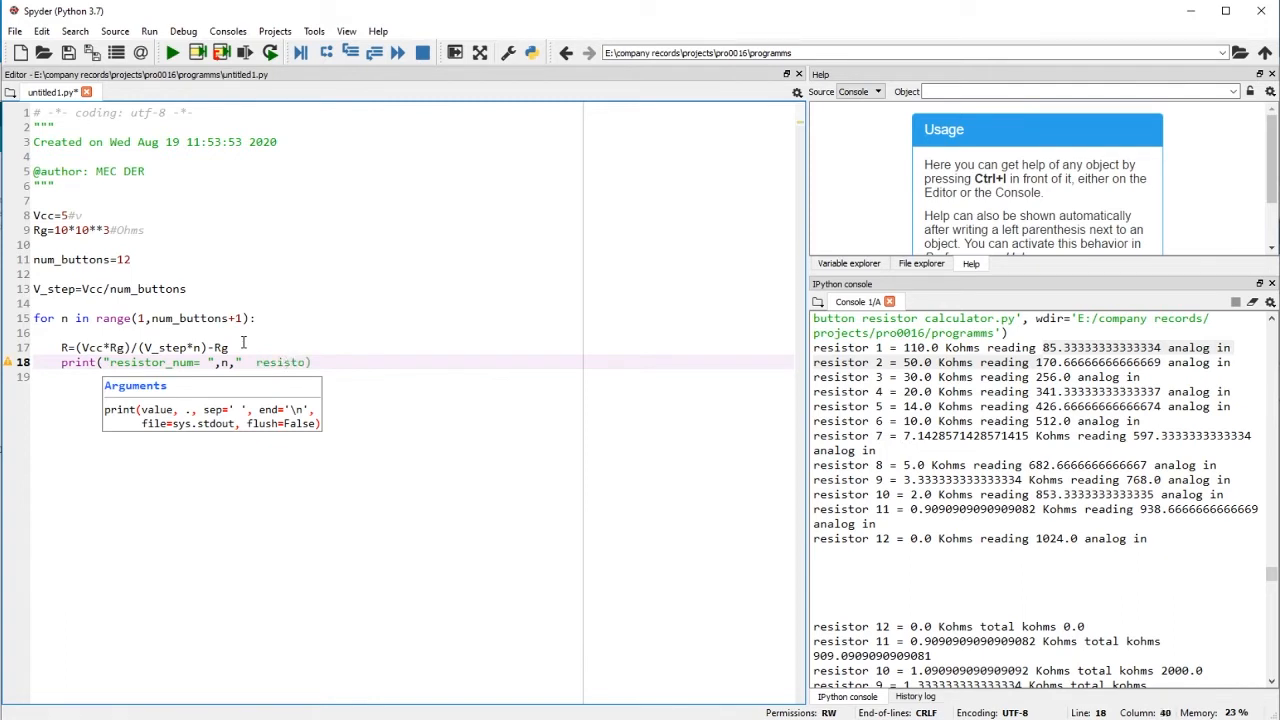
type("vaue=")
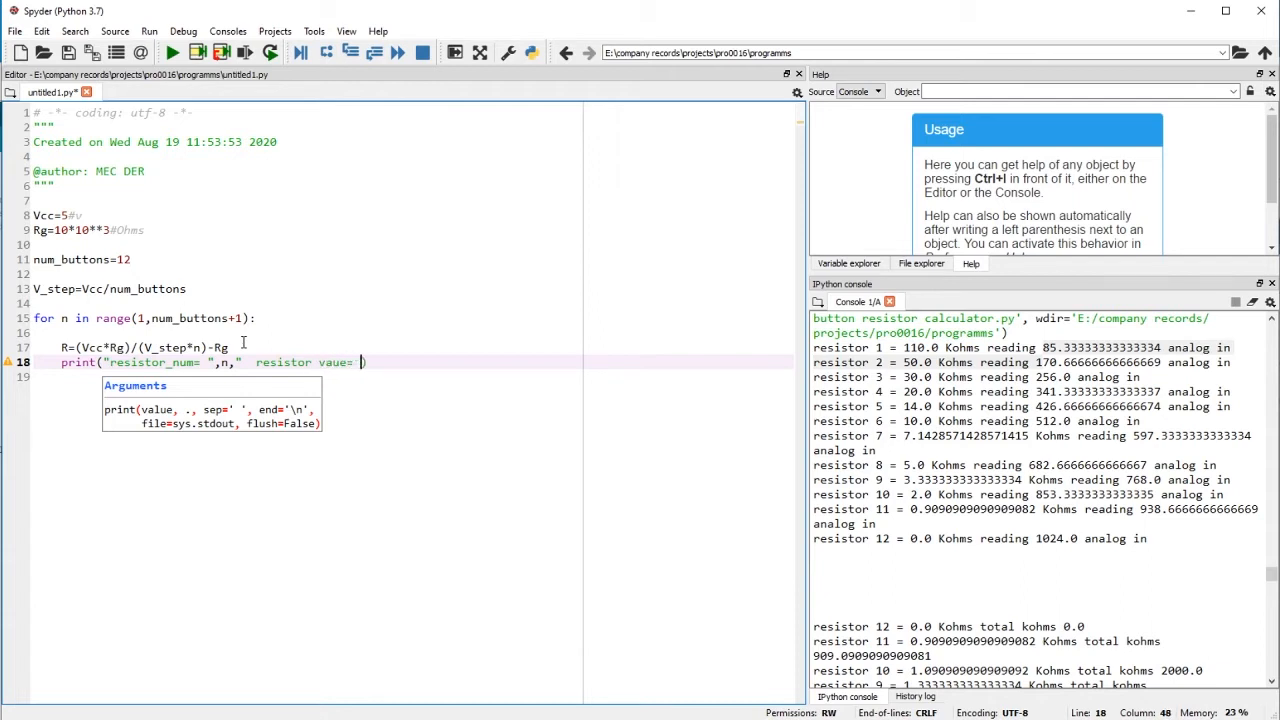
type(")")
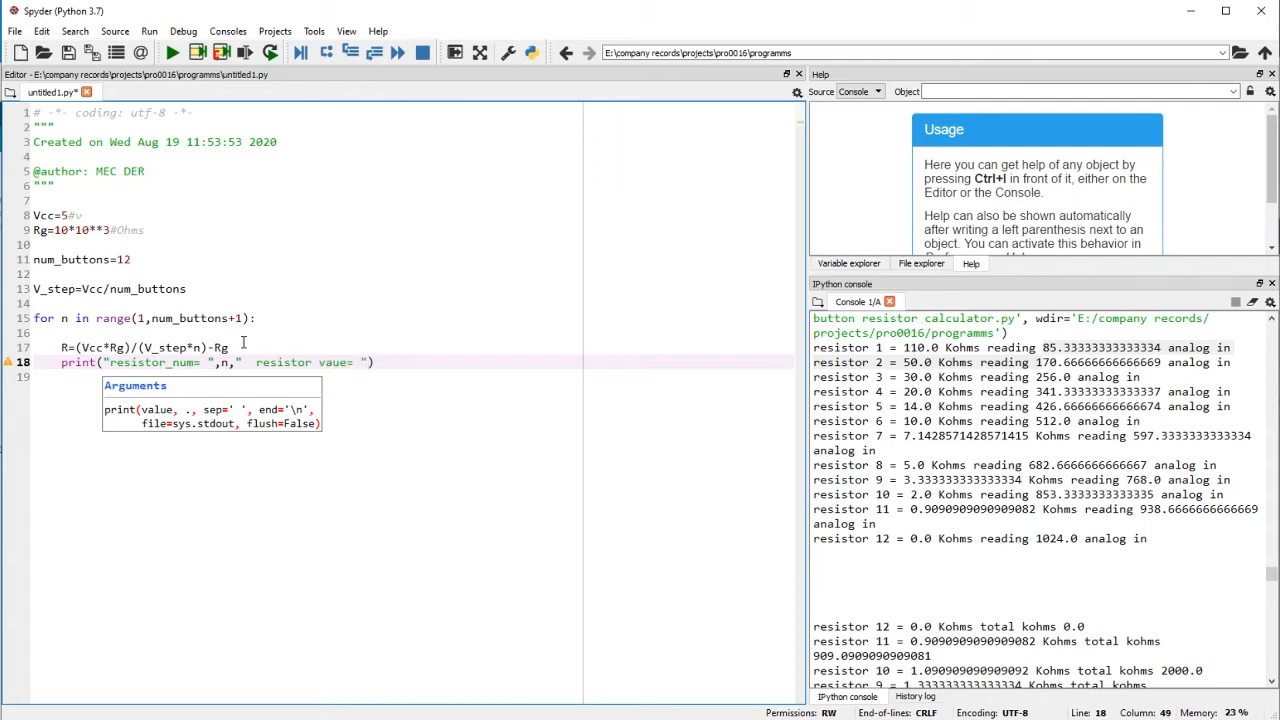
type(",")
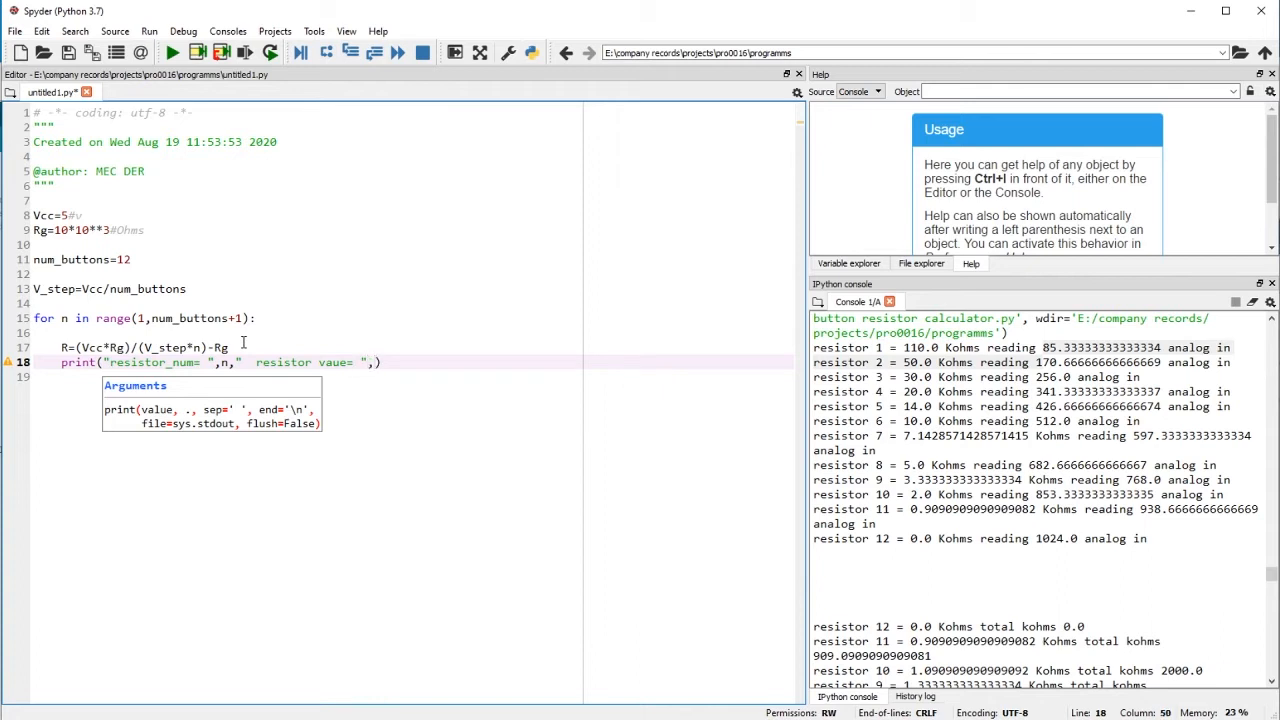
type("R")
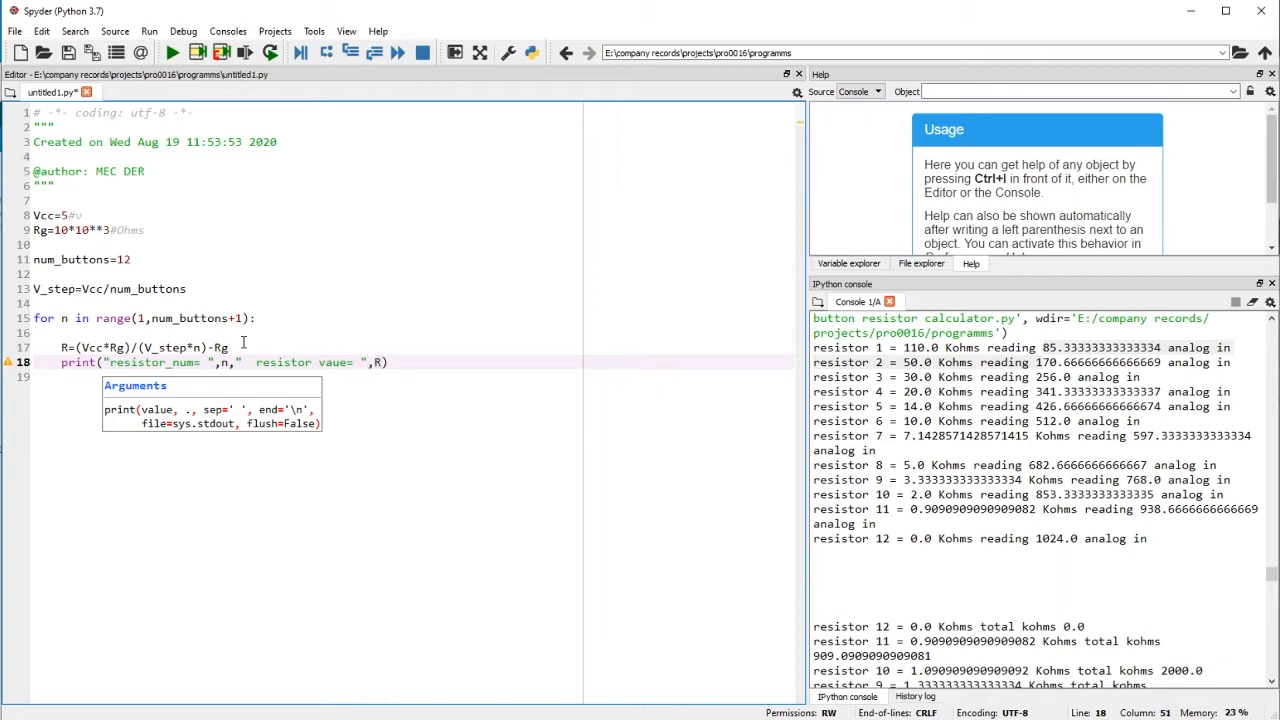
key("enter")
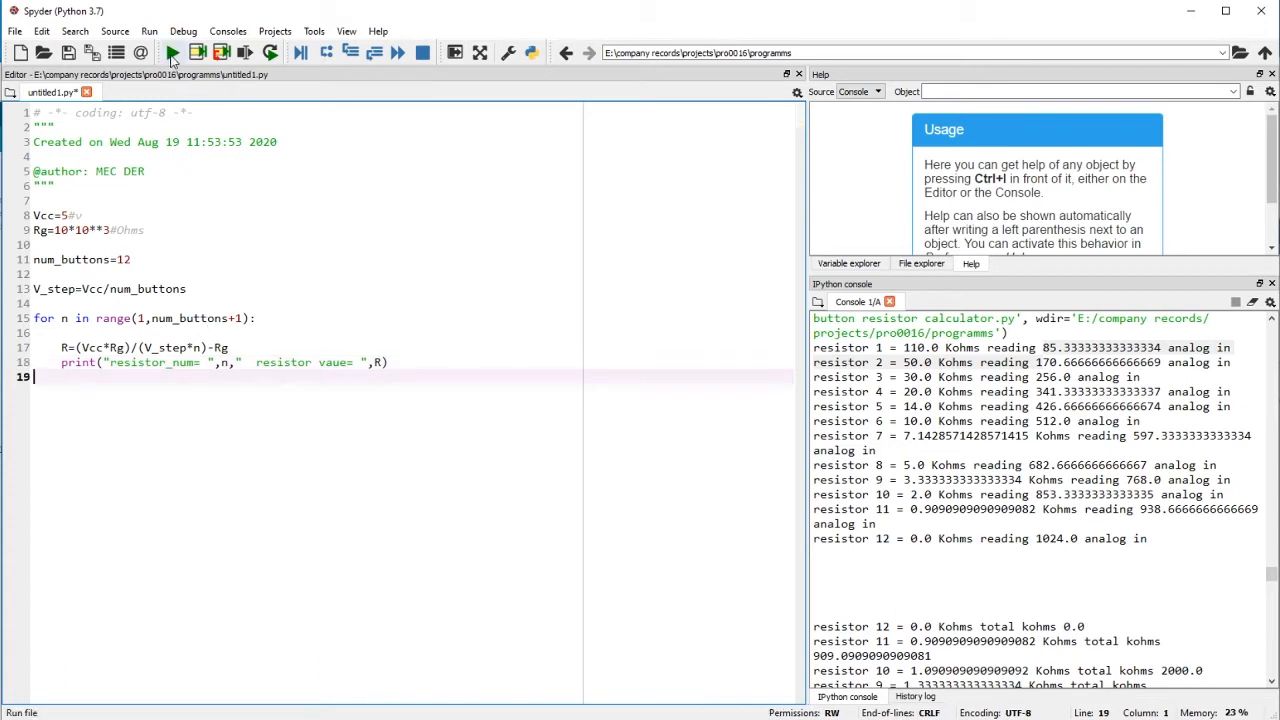
left_click(171, 53)
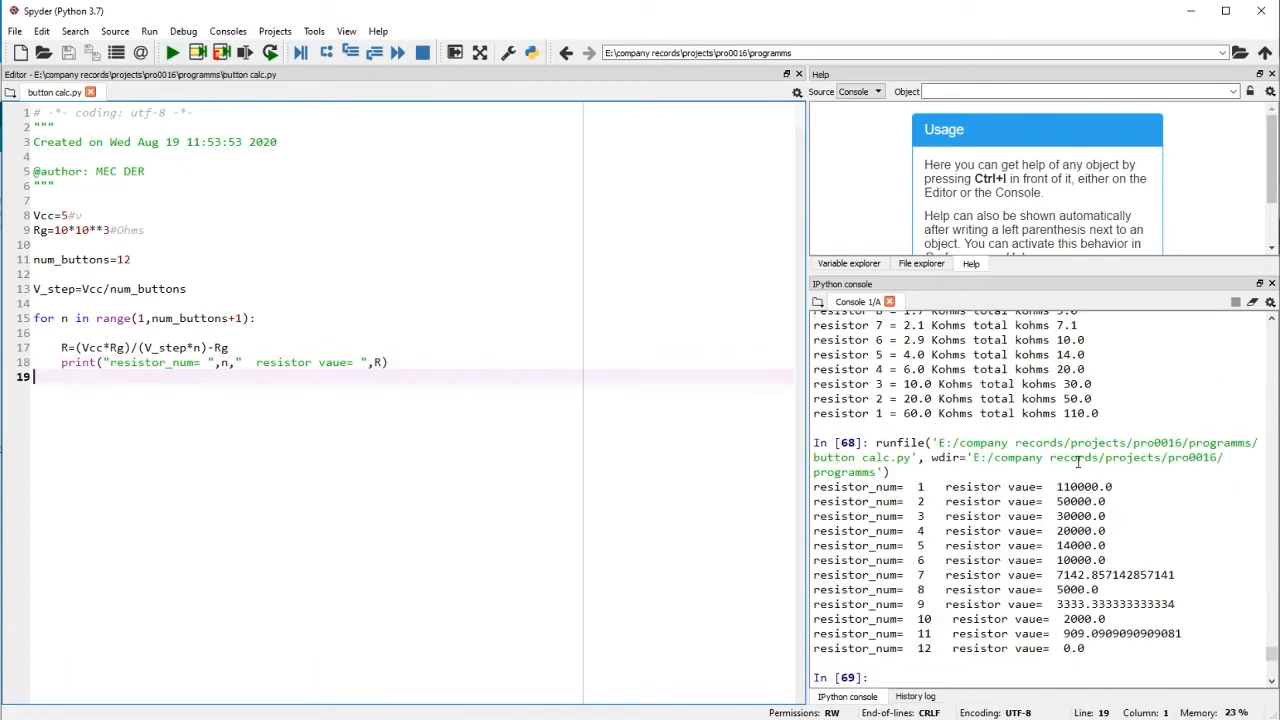
left_click_drag(815, 487, 915, 516)
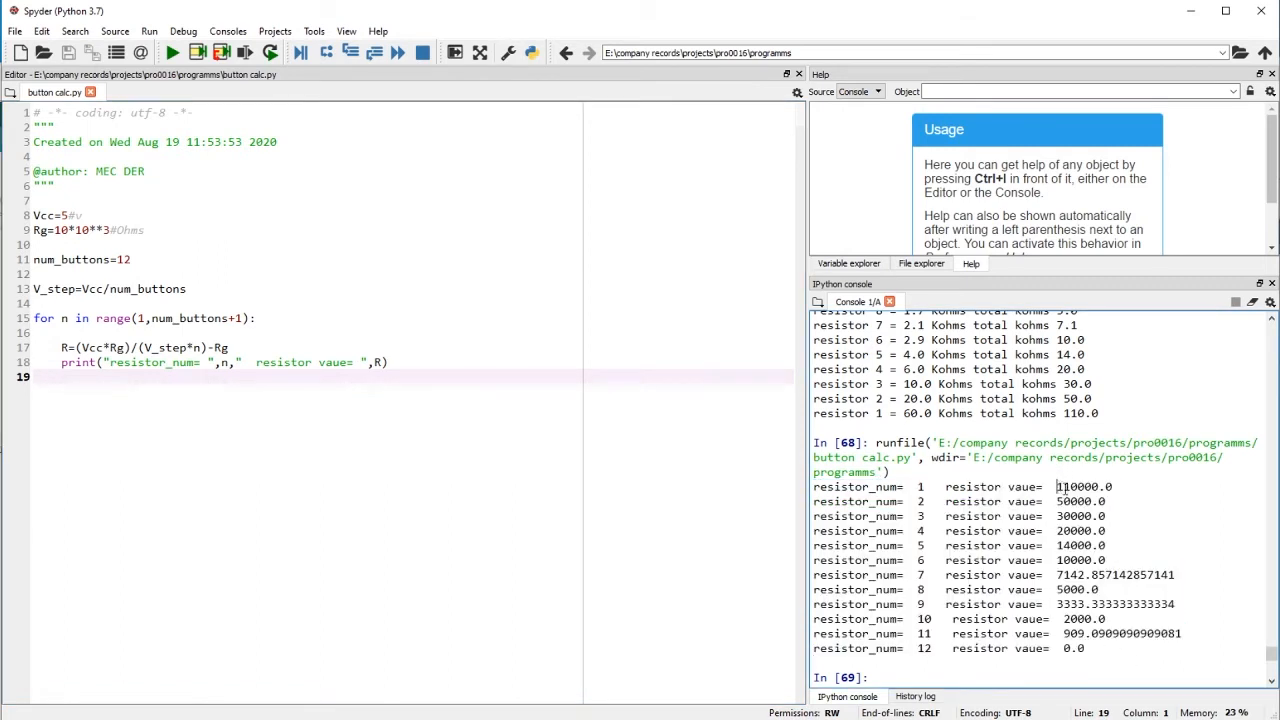
left_click_drag(1055, 487, 1085, 648)
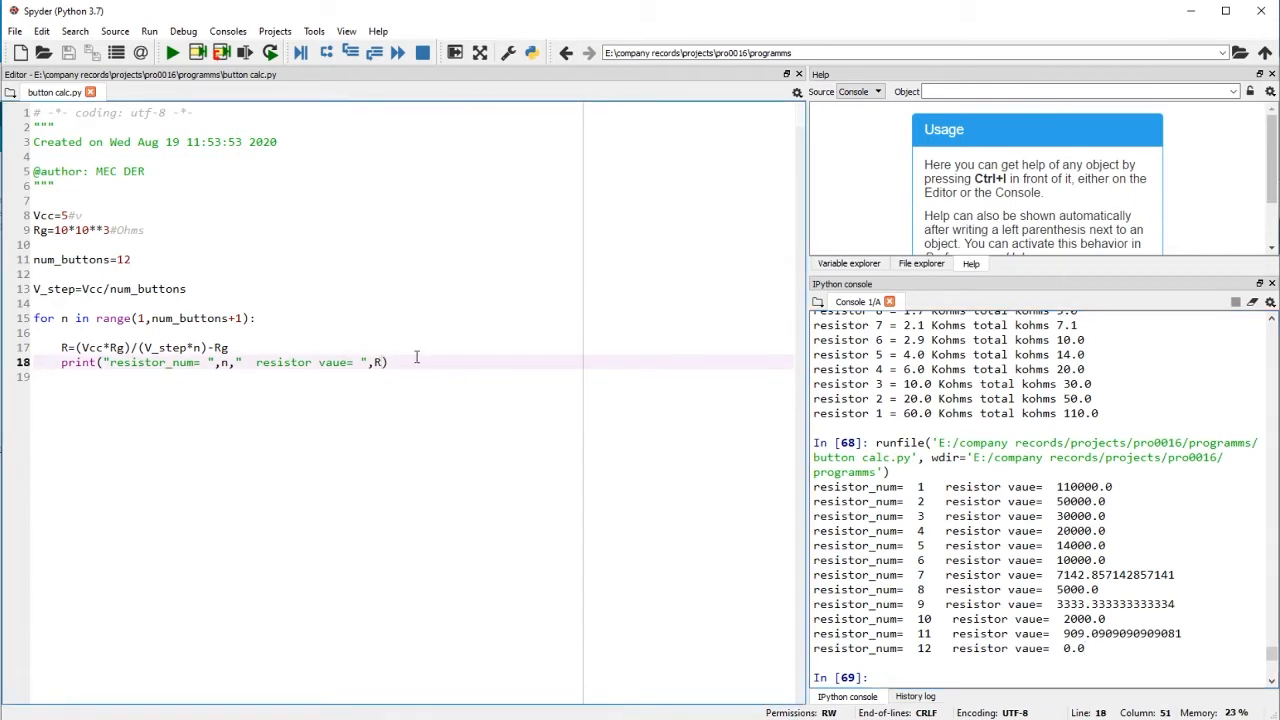
Step: Make the print output R*10**-3 with a ' KOhm' label, then rerun the script
type("*")
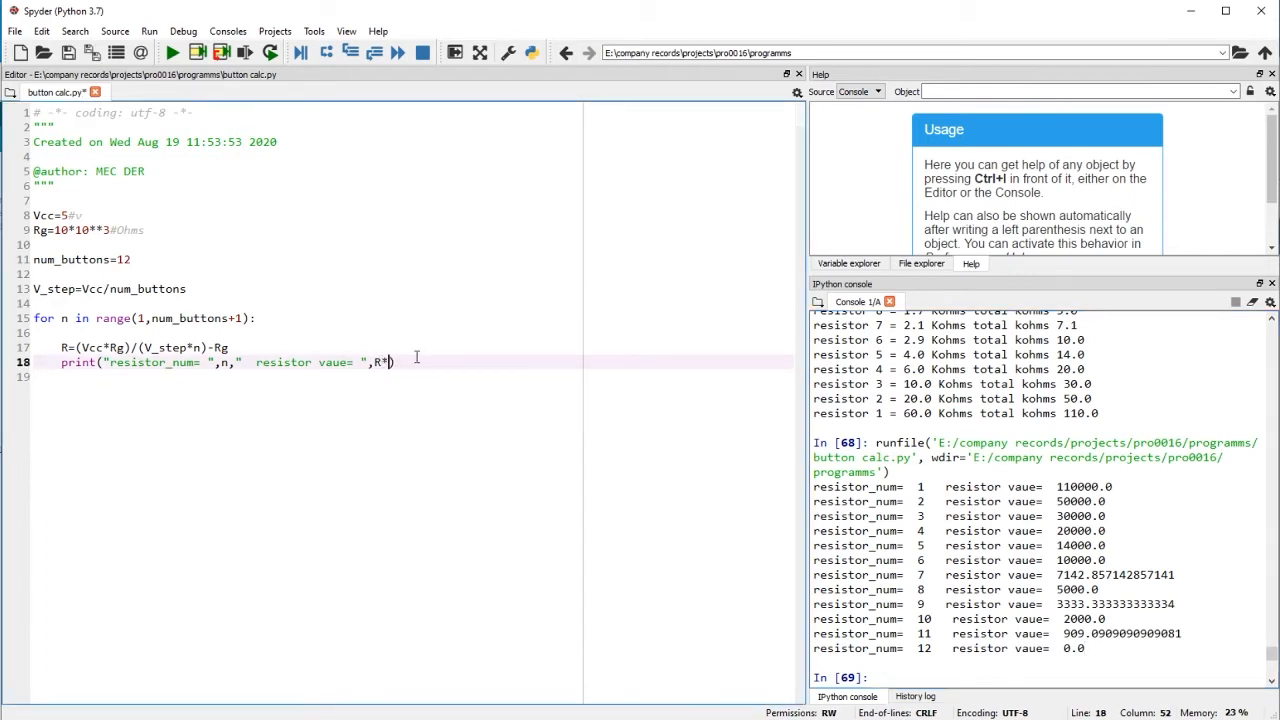
type("10**")
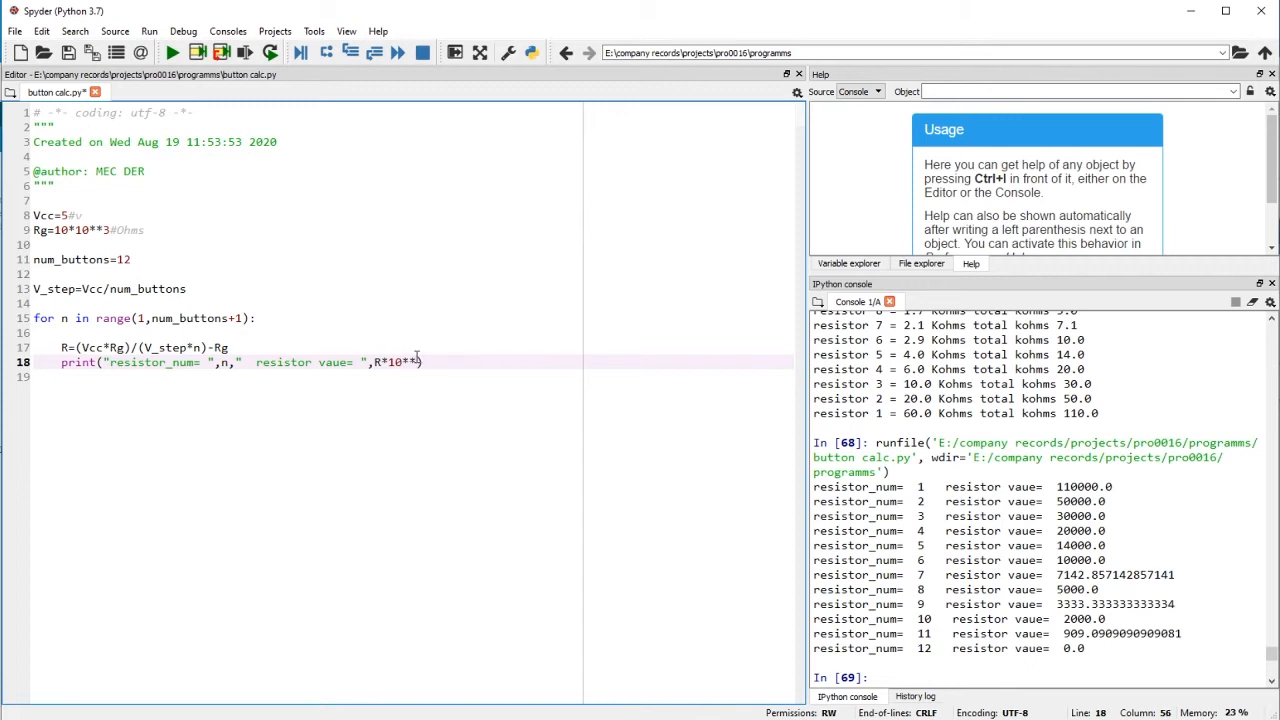
type("3")
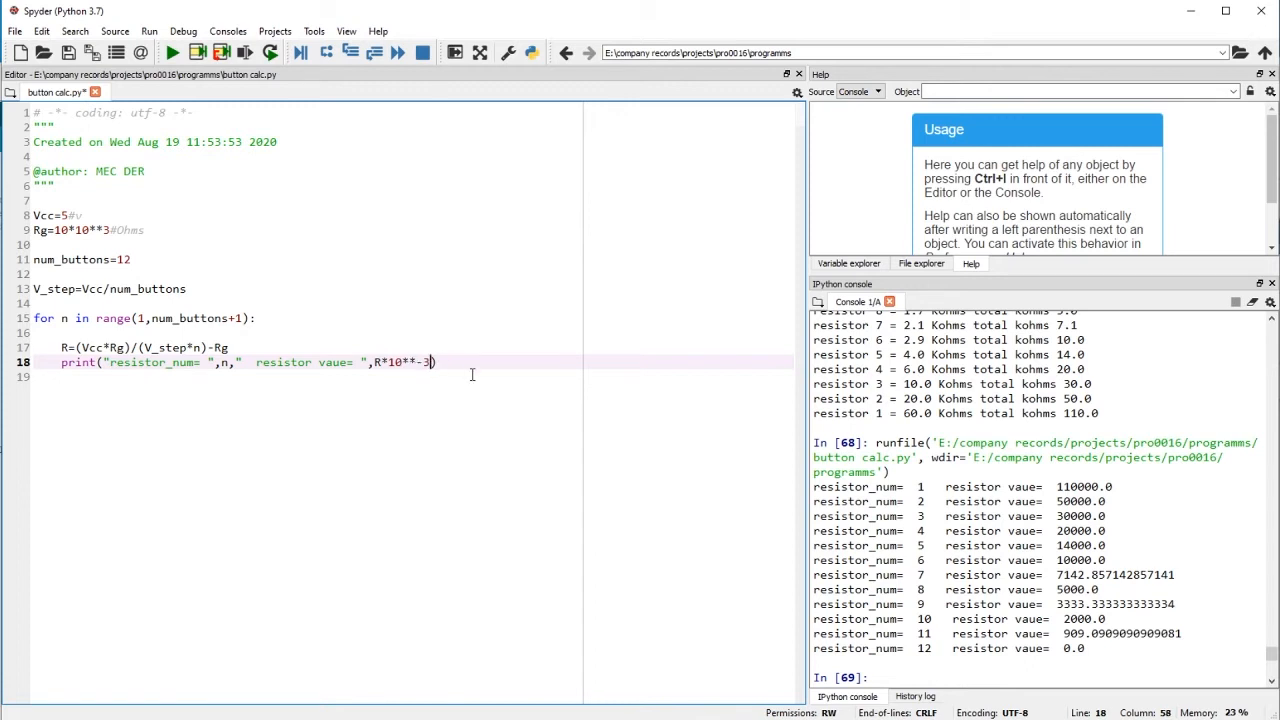
type(",\" KOhm")
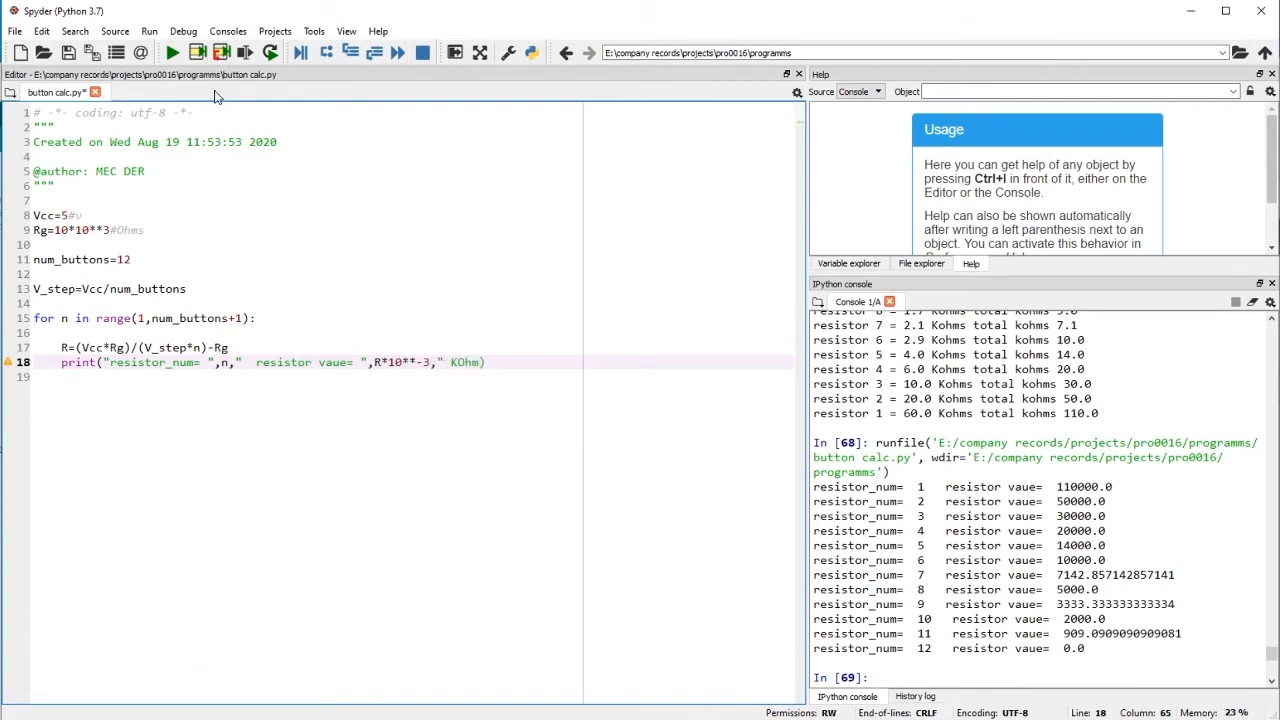
left_click(171, 53)
type("\"")
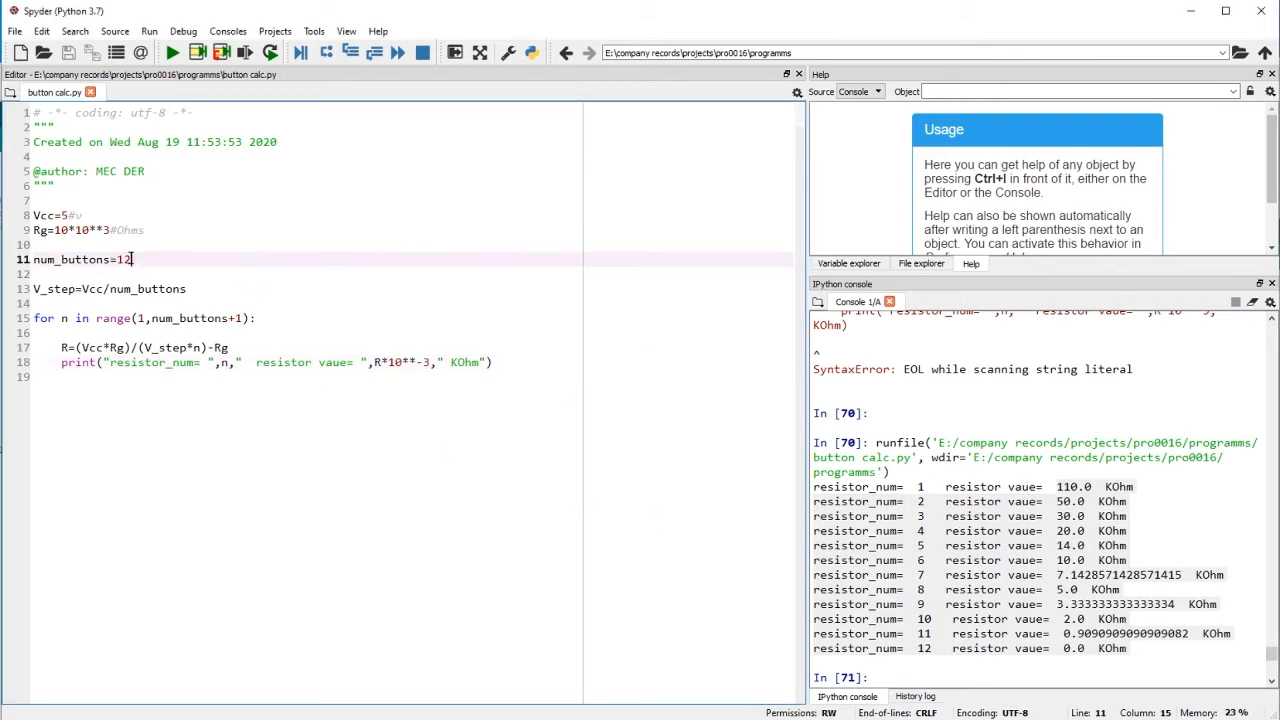
Step: Run the script with 20 and then 3 buttons, then rerun with 12 buttons
type("20")
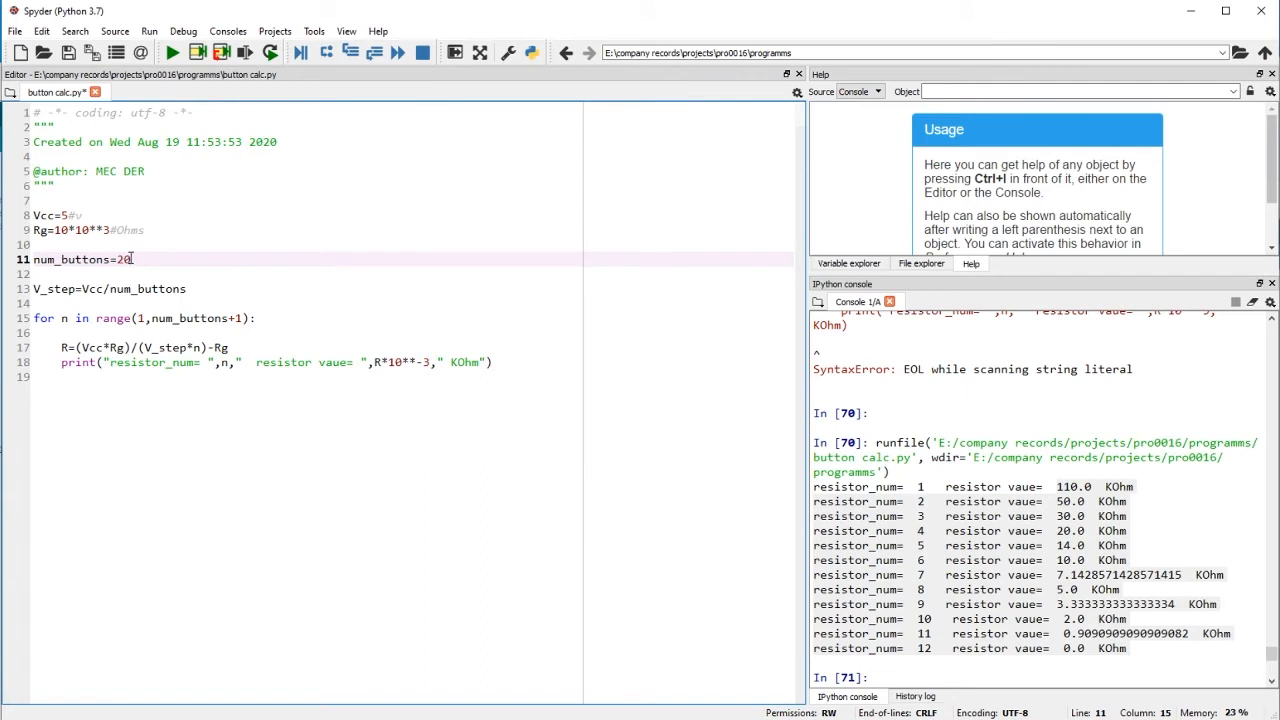
left_click(170, 52)
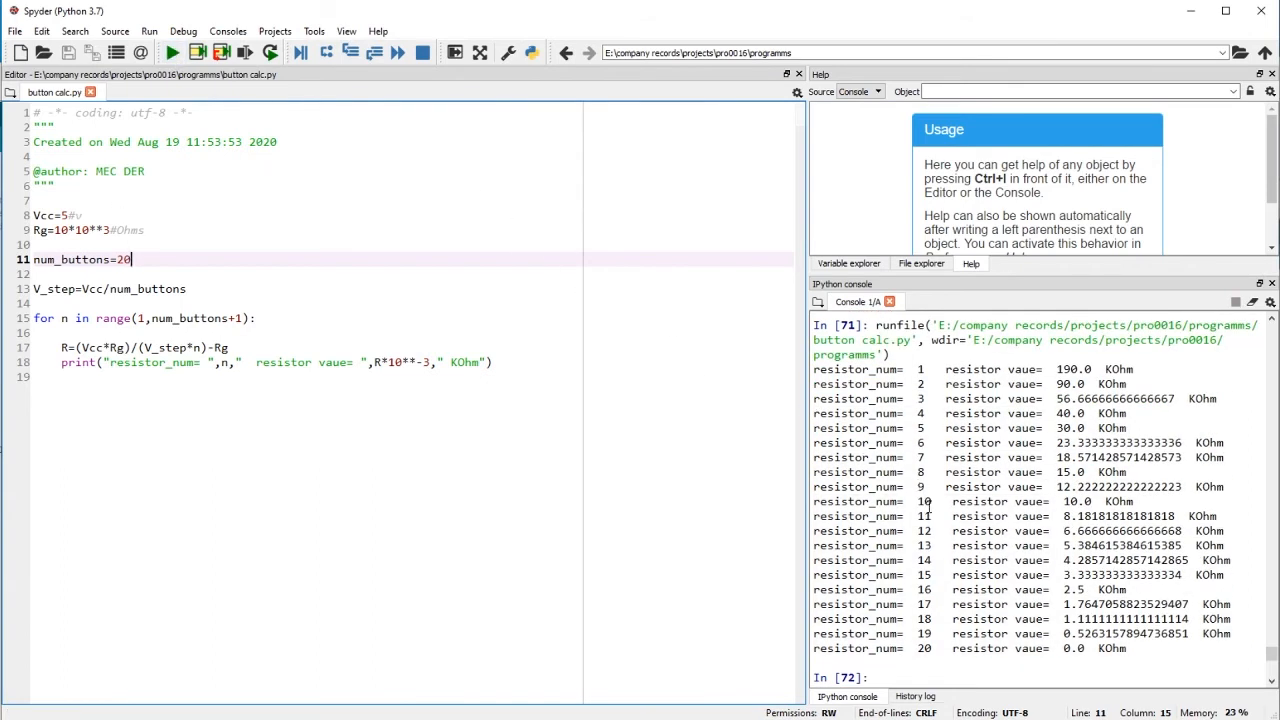
key("BackSpace")
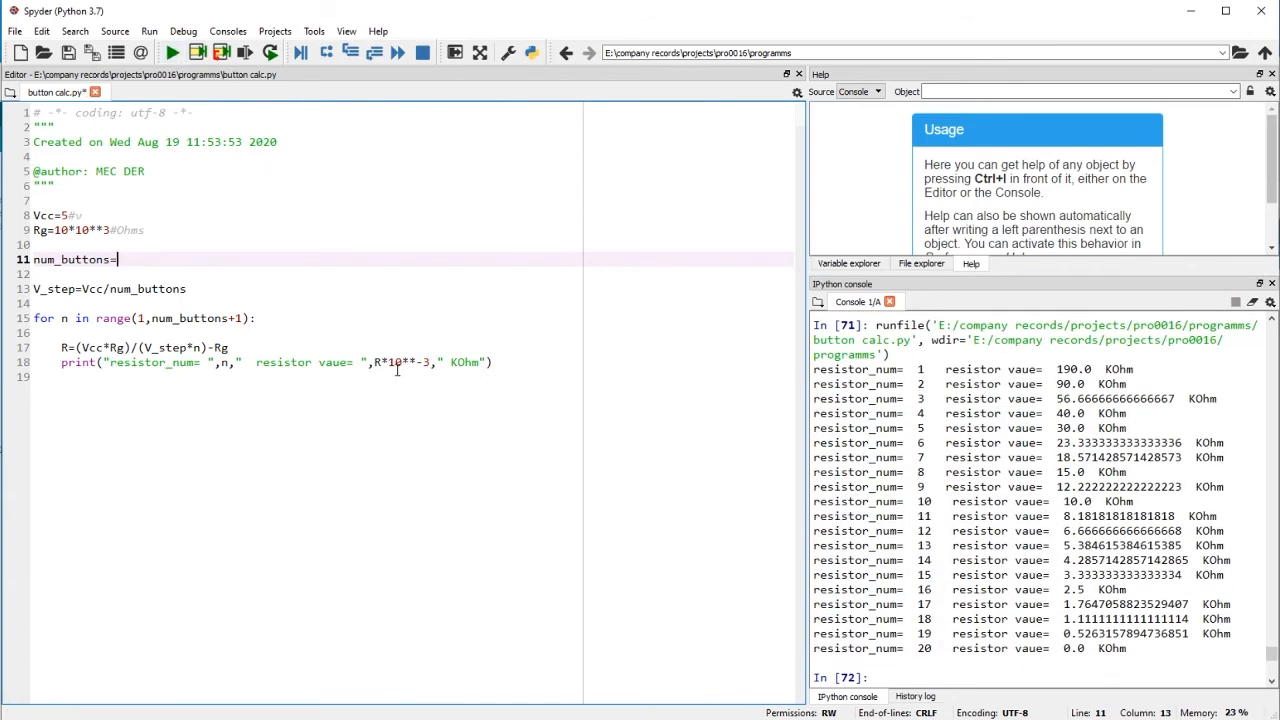
type("3")
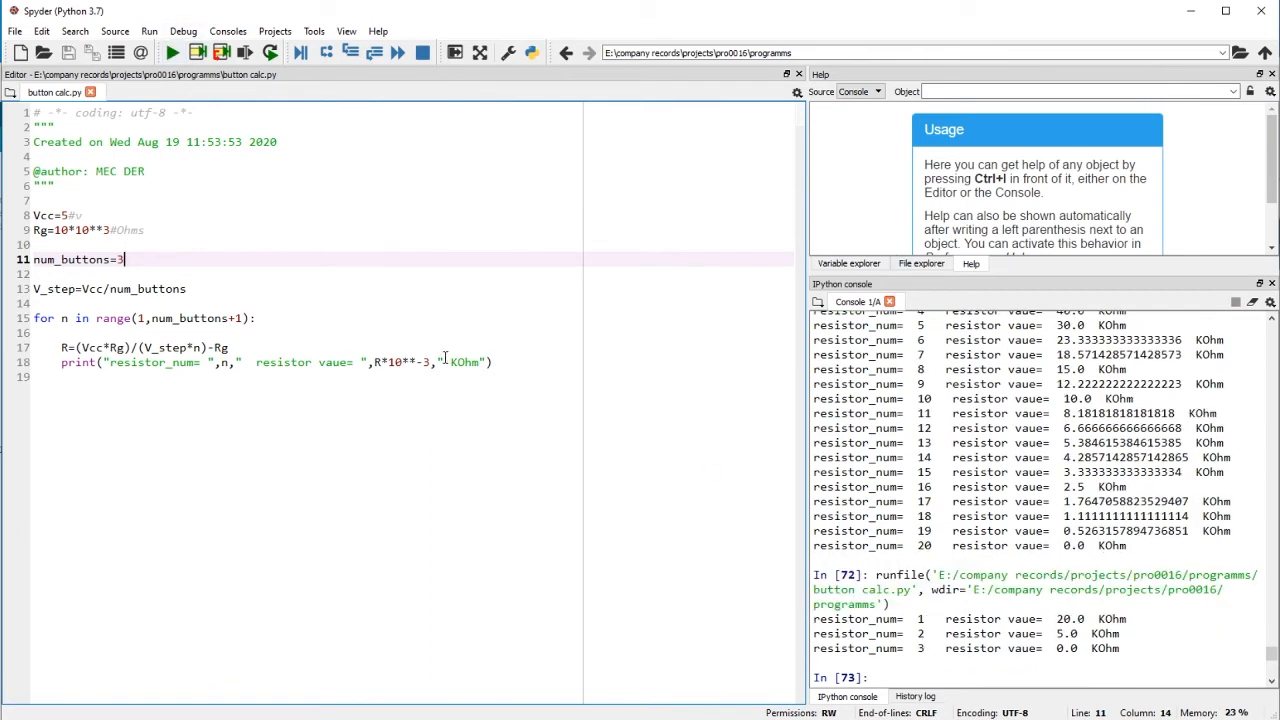
type("2")
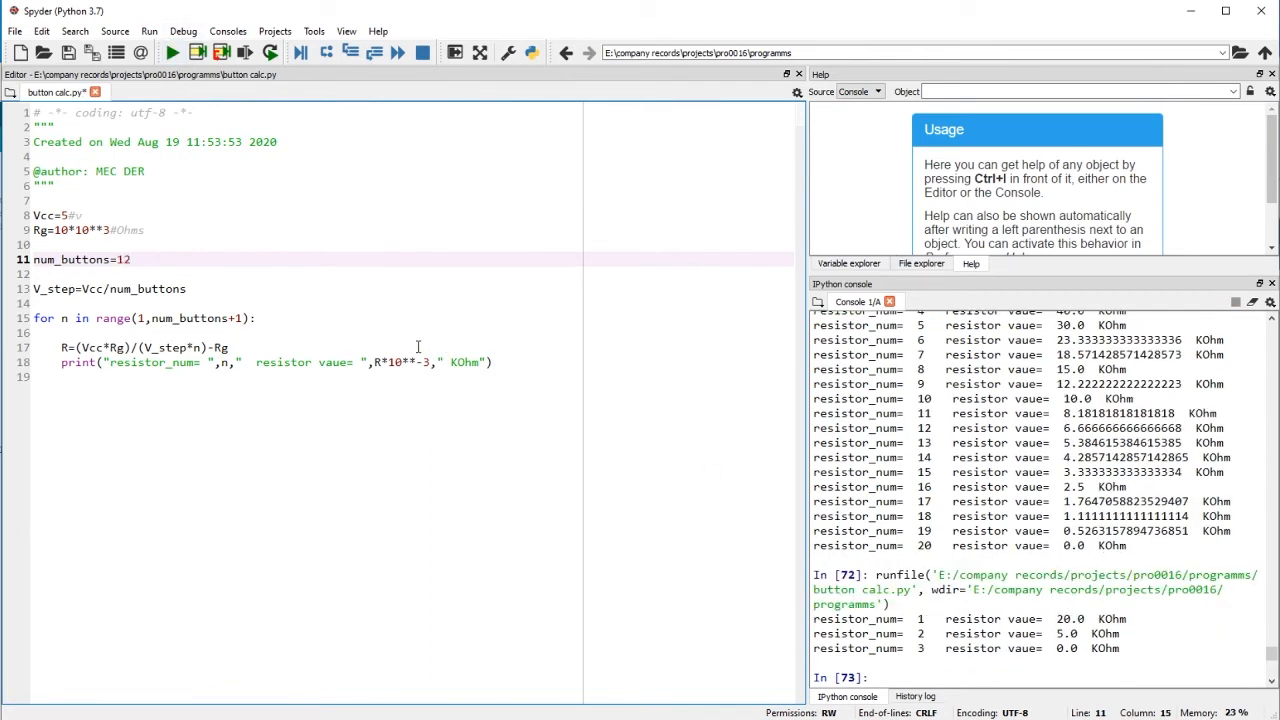
left_click(171, 52)
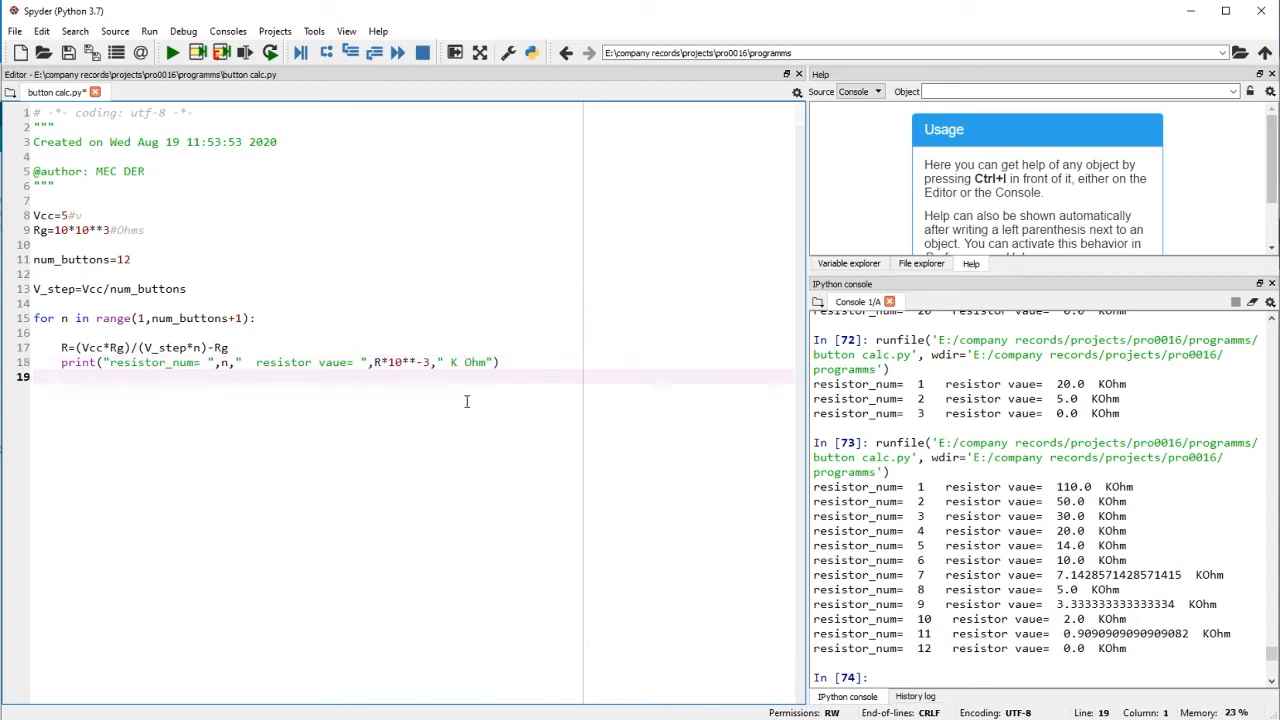
Step: Write a print using {:.1f} placeholders, a KOhm label and .format(n,R*10**-3)
type("print(")
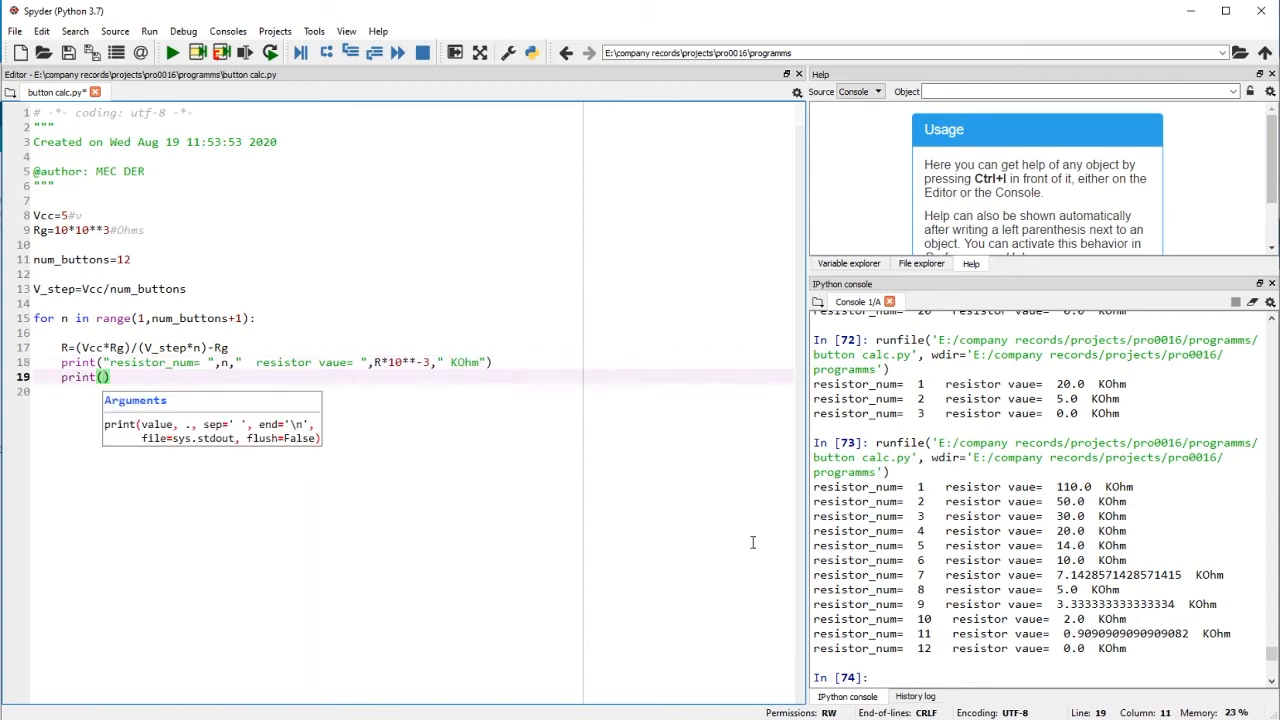
type("\"")
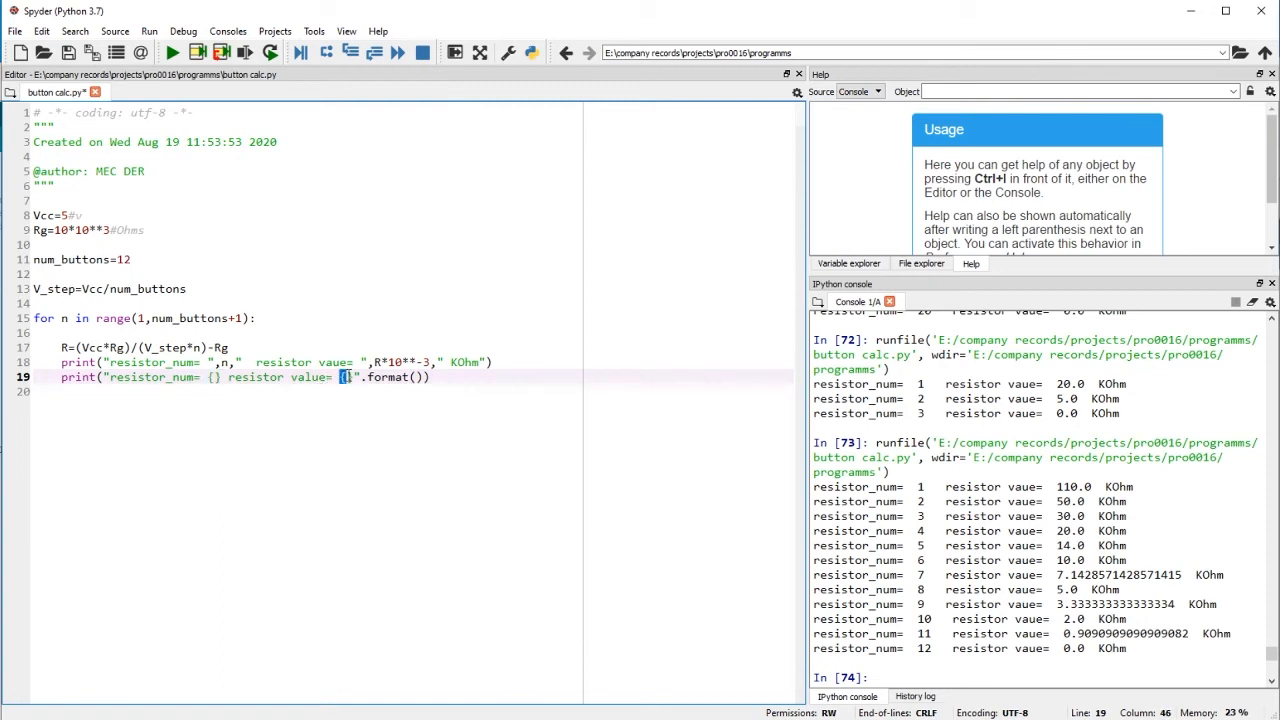
left_click(418, 377)
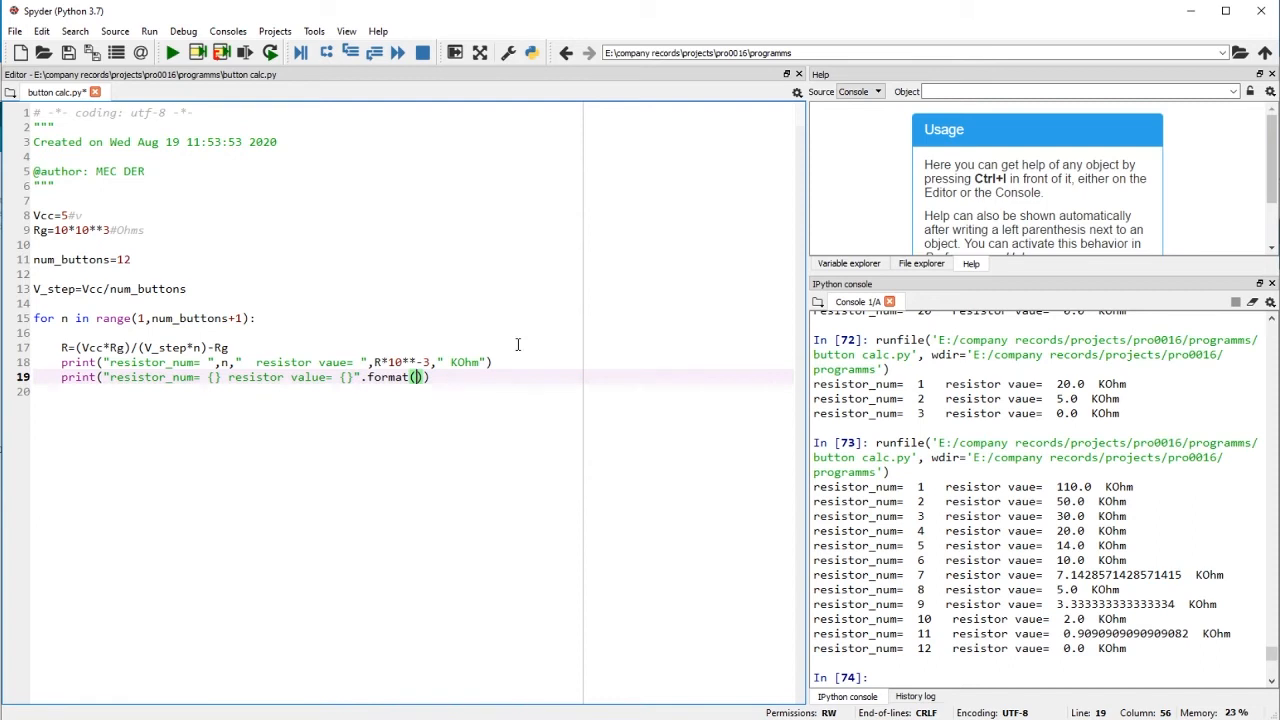
type("n,R*10**-3")
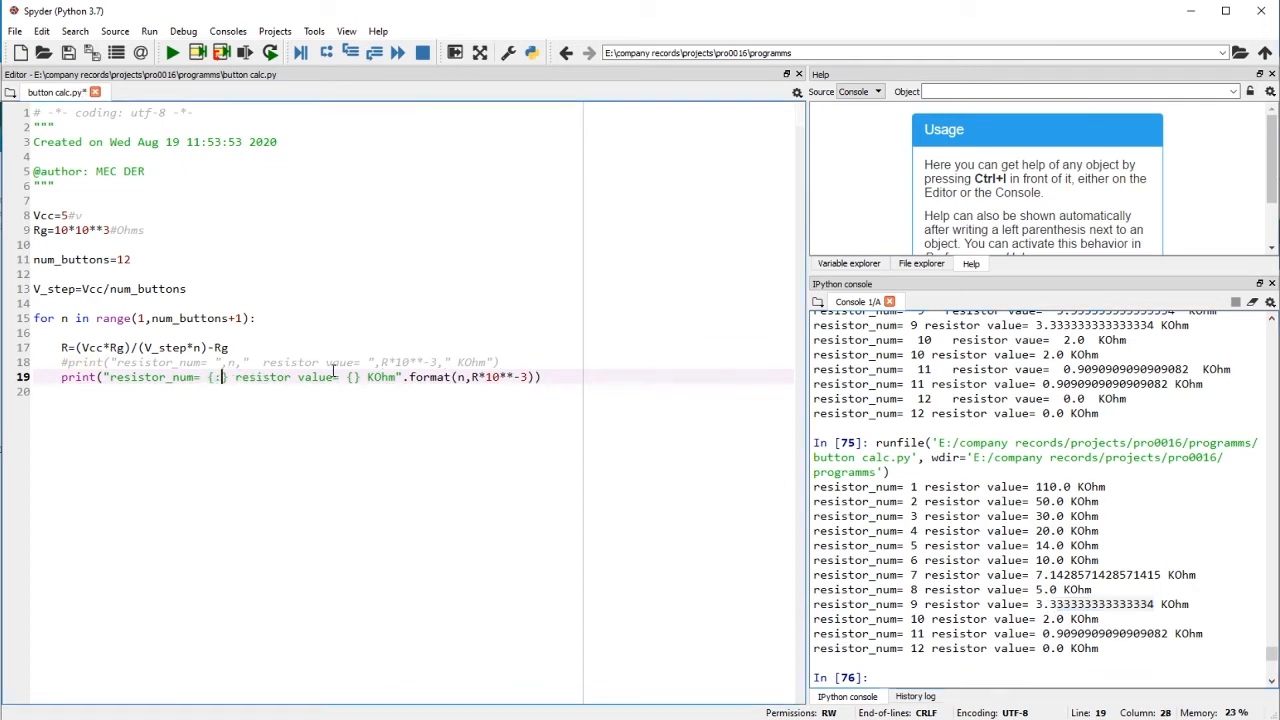
type(".1f")
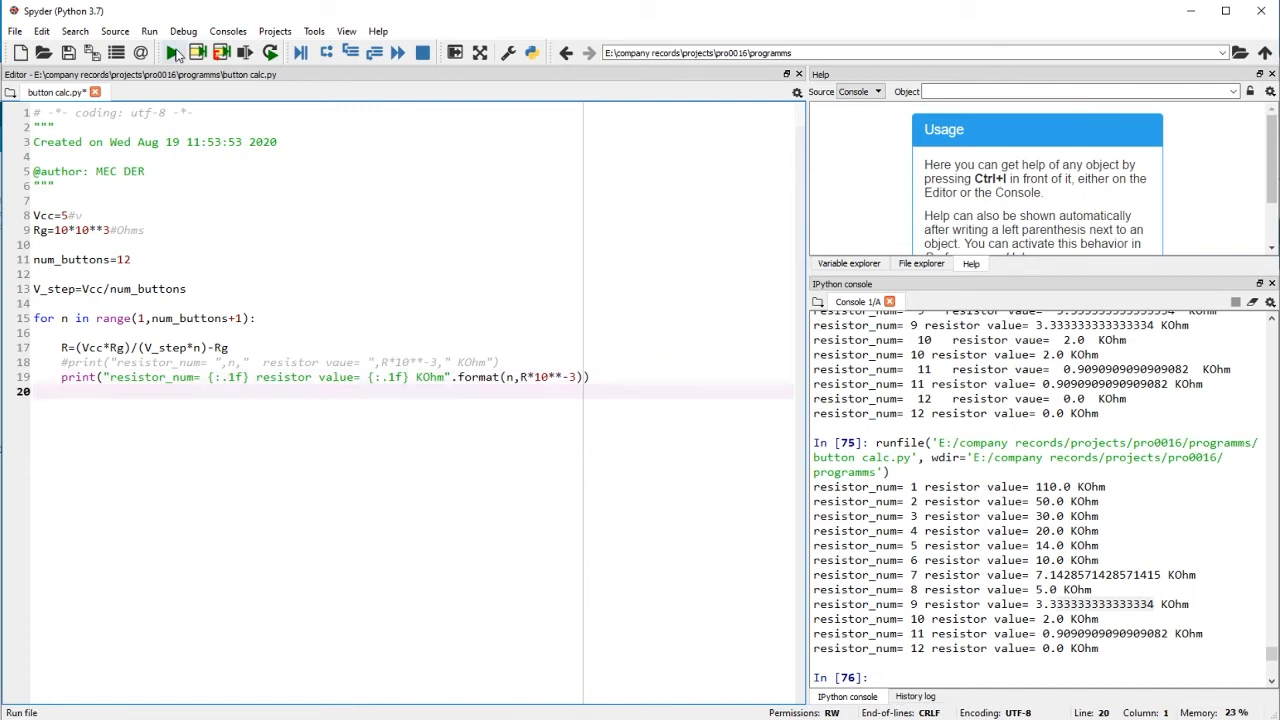
Step: Rerun the script and select the first formatted resistor line in the console
left_click(171, 52)
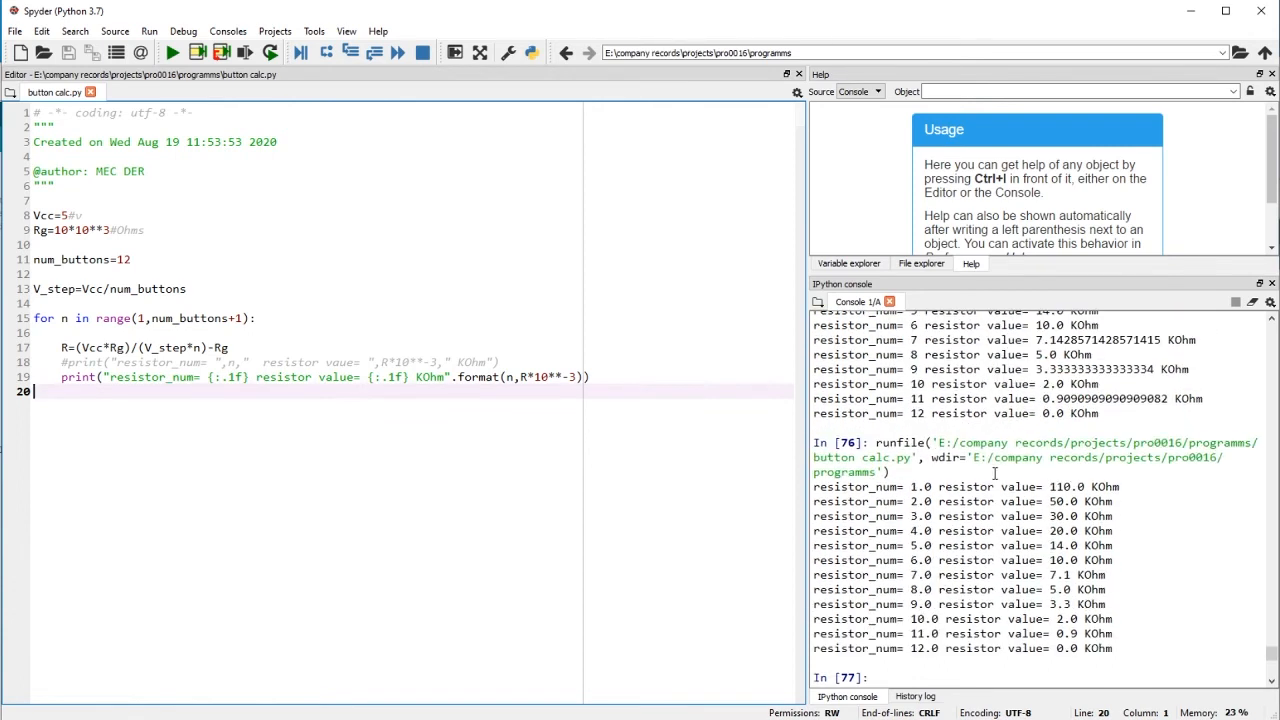
mouse_move(387, 415)
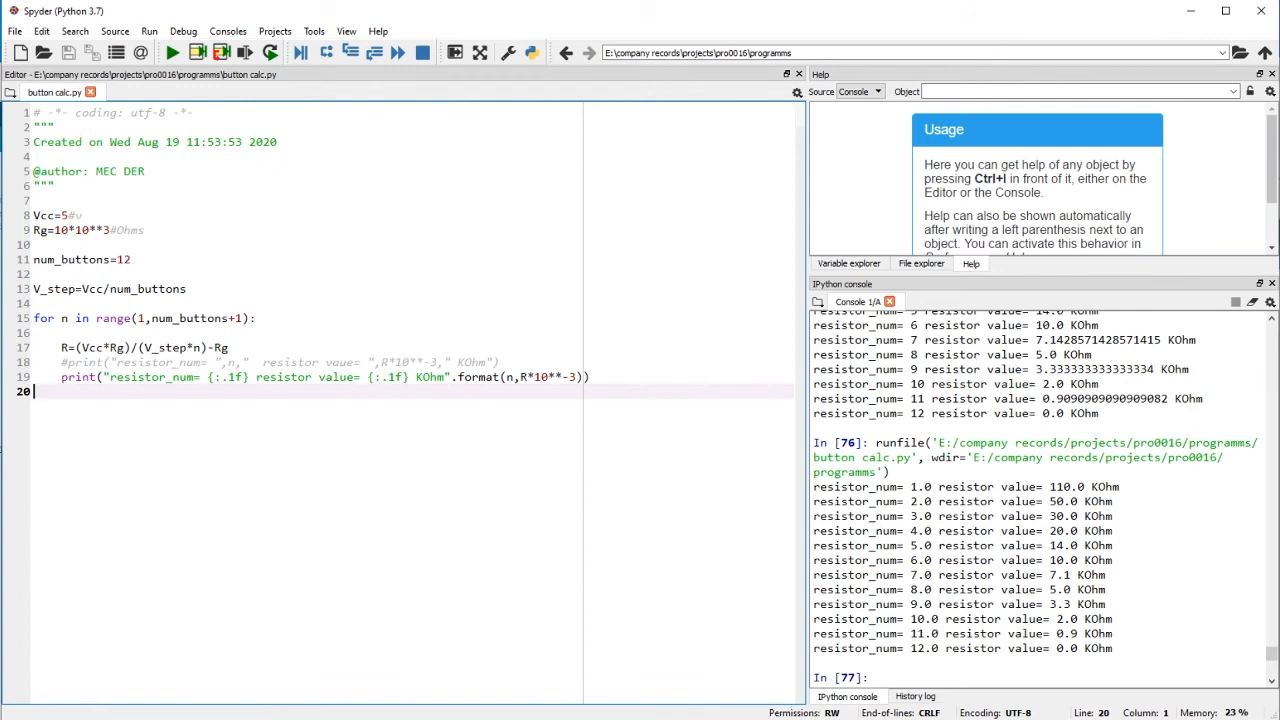
double_click(1015, 486)
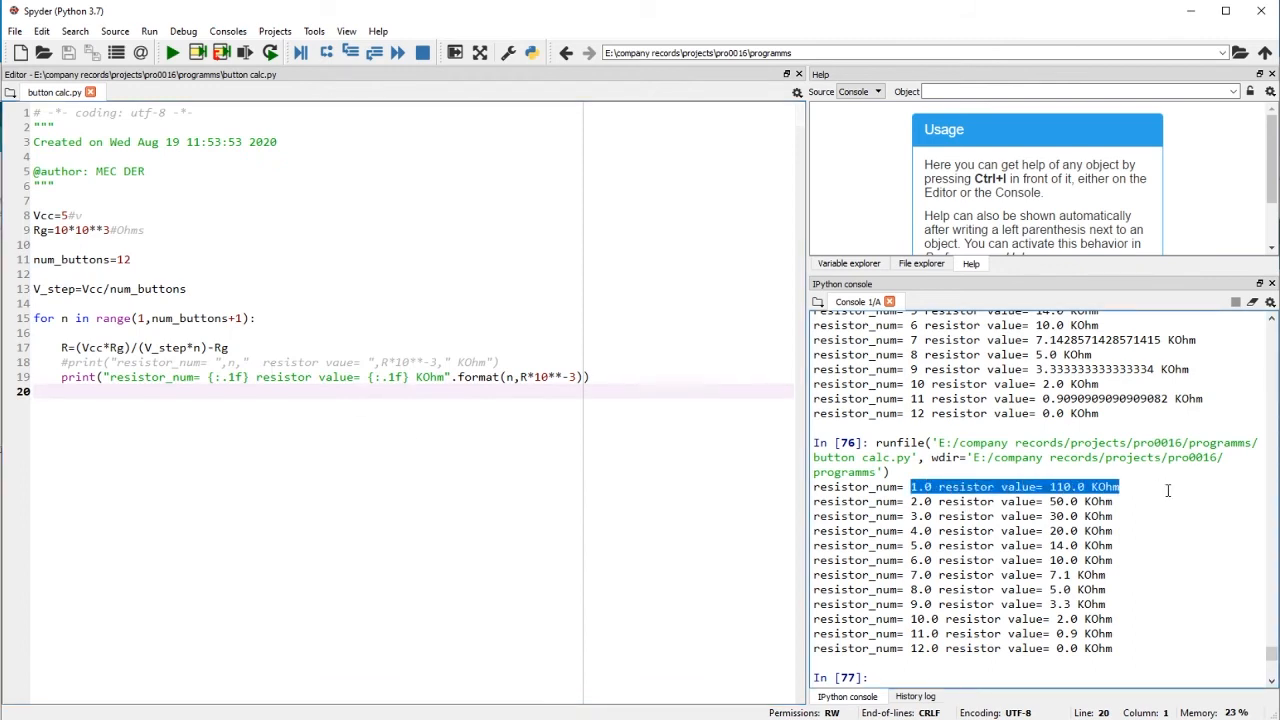
mouse_move(368, 350)
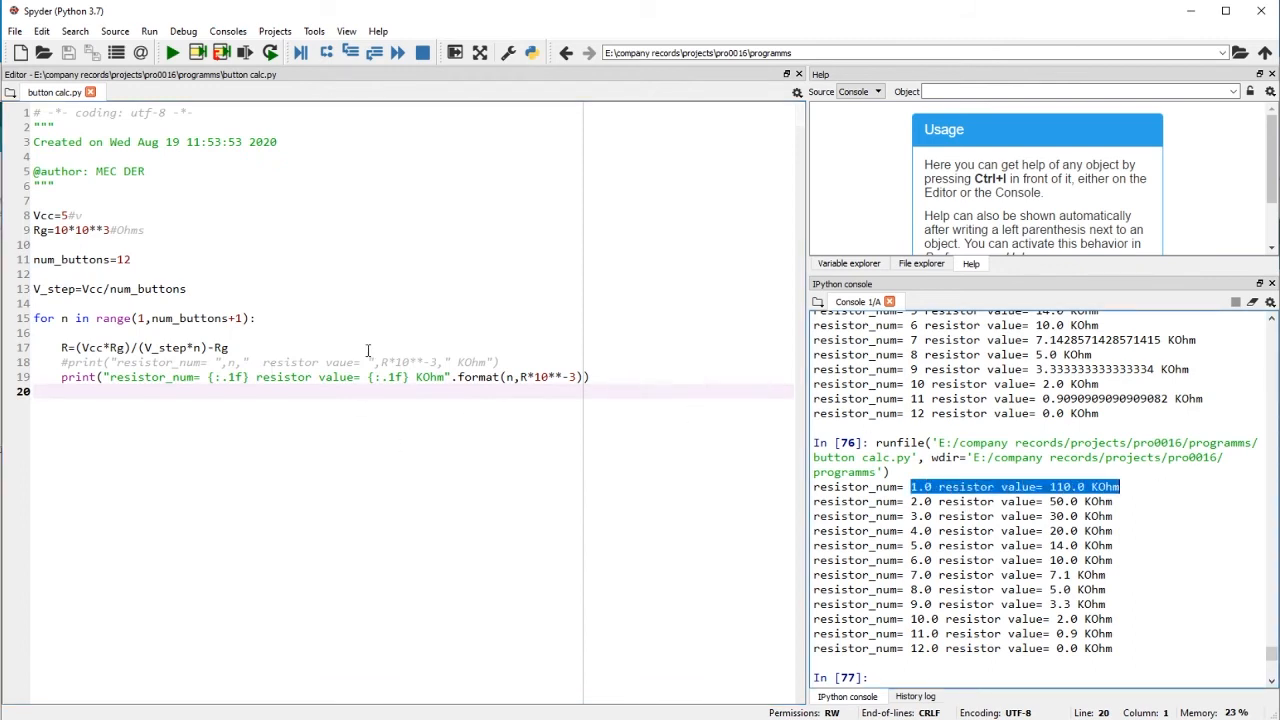
mouse_move(169, 343)
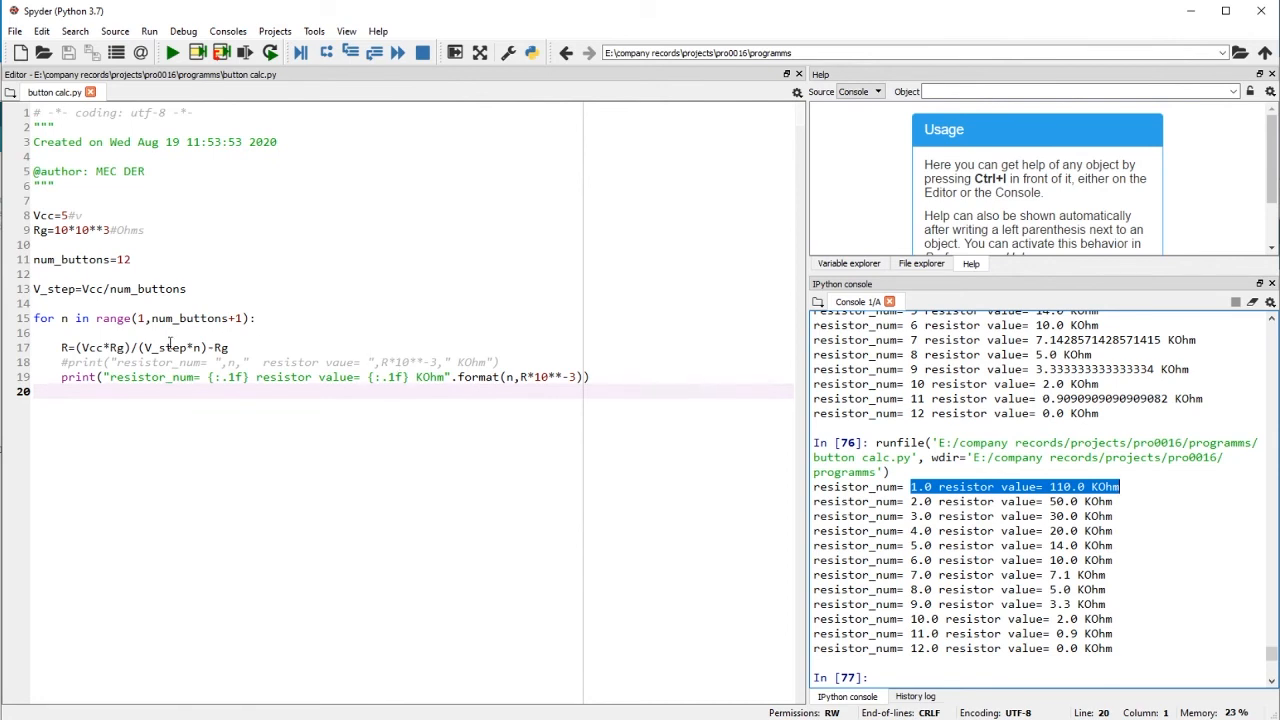
mouse_move(93, 333)
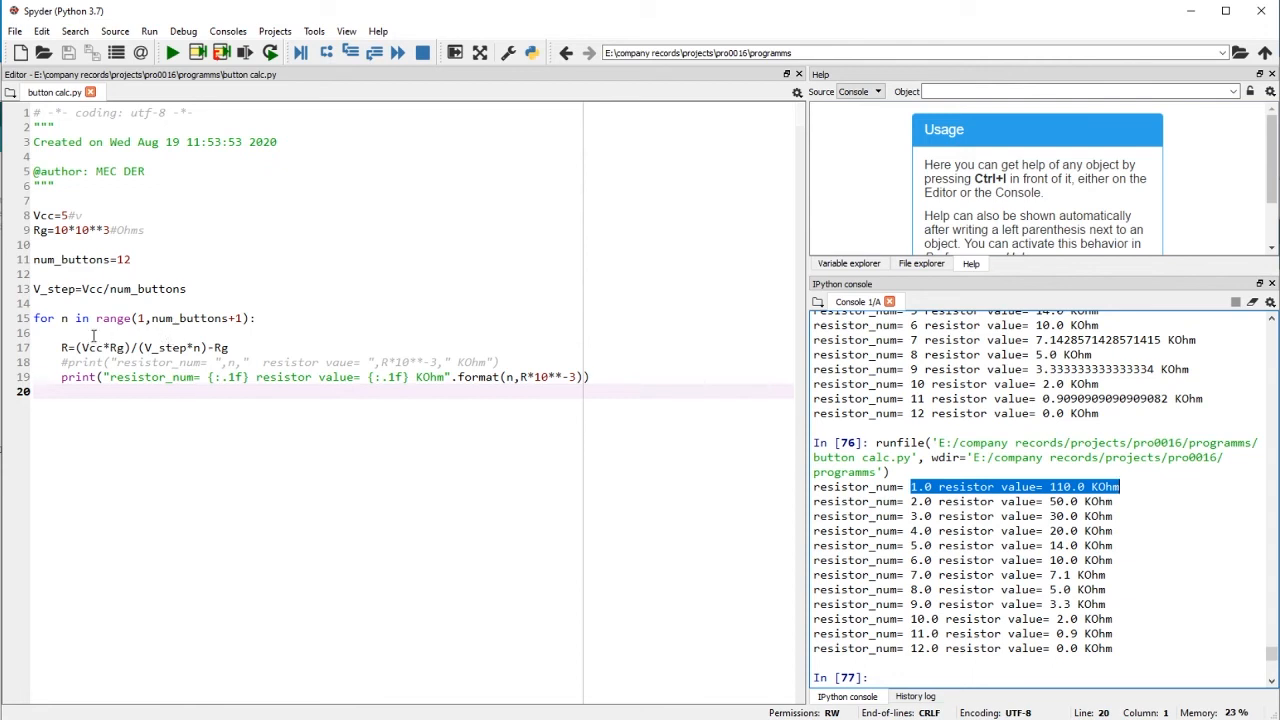